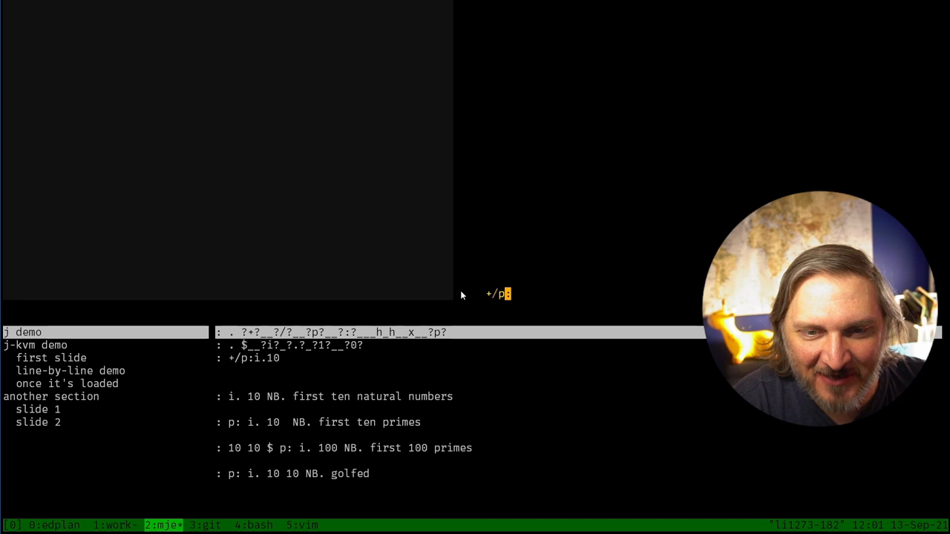
# Finish the */p:i.10 expression in the J repl and advance the demo
pyautogui.write(':i.10')
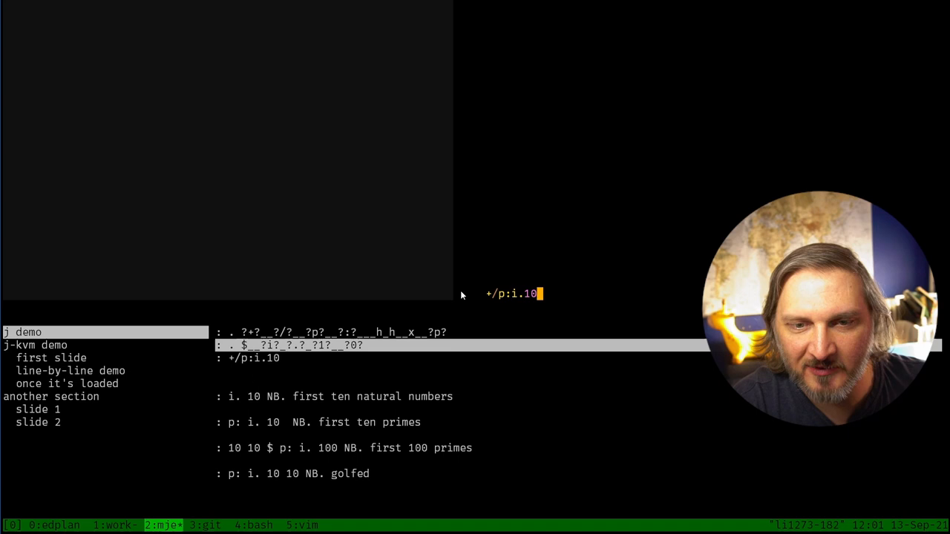
pyautogui.press('Return')
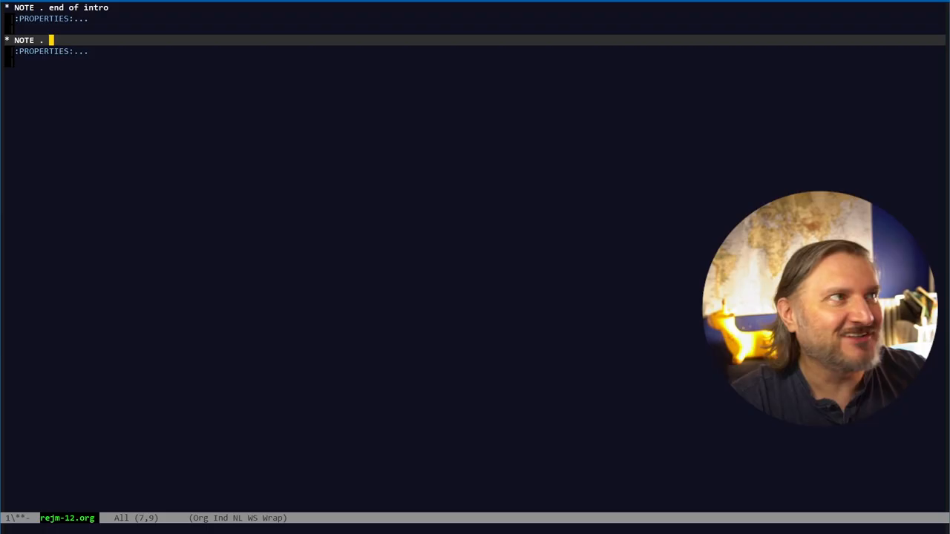
# Title the note 'bug triage' and scroll the edplan.org backlog to the token editor tasks
pyautogui.write('bug triage')
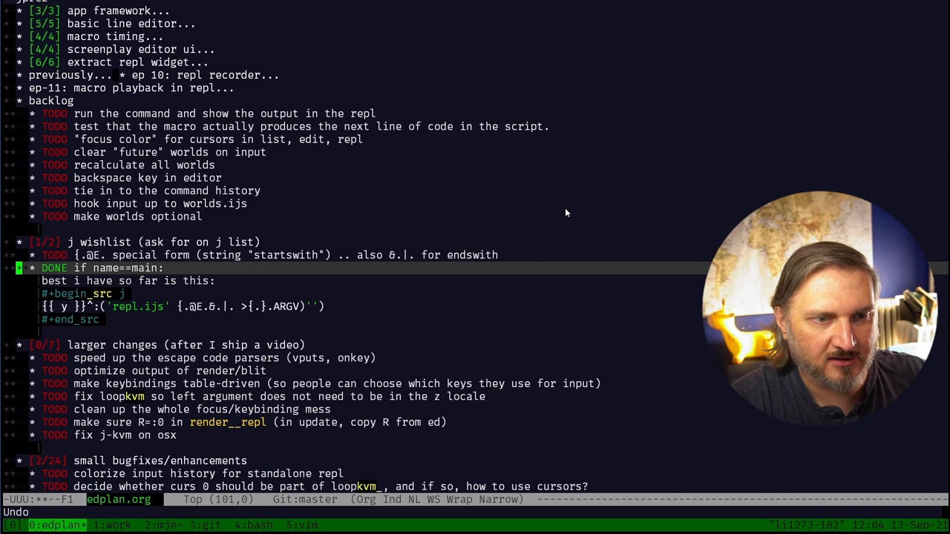
pyautogui.scroll(-3)
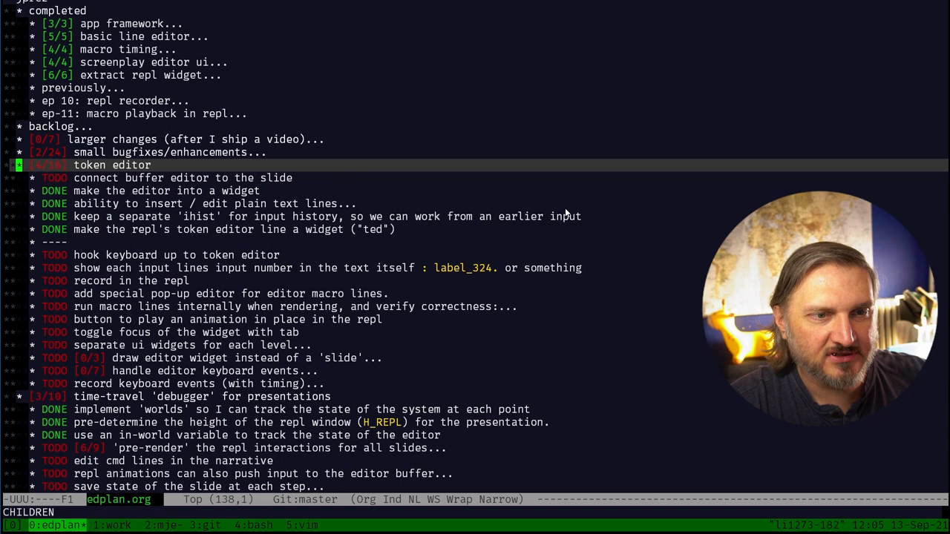
# Fold the outline to headings, then show the time-travel debugger's TODO and DONE items
pyautogui.press('Tab')
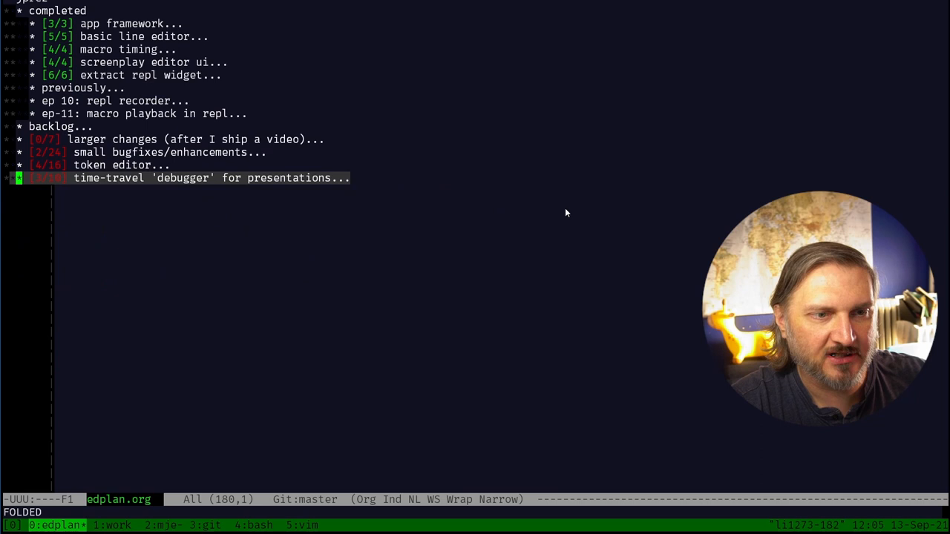
pyautogui.press('TAB')
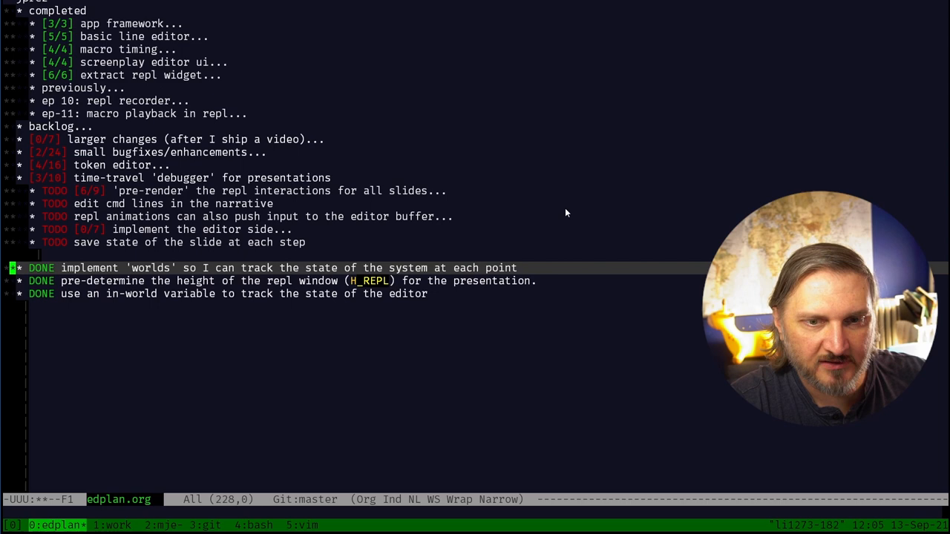
# Expand 'pre-render' to show its initial thoughts and tagged TODO subtasks
pyautogui.press('TAB')
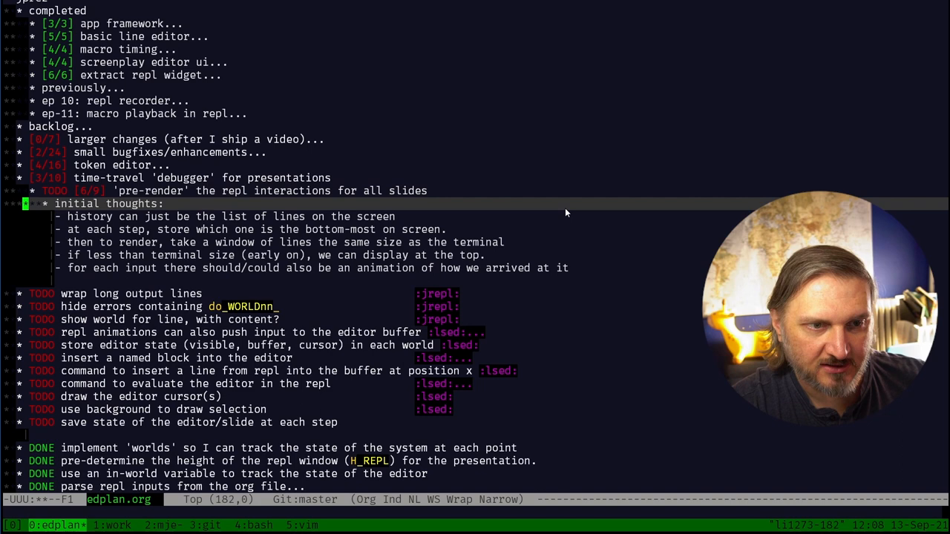
# Mark 'pre-render' DONE and start a new TODO 'start repl cursor at…' above its subtasks
pyautogui.scroll(-3)
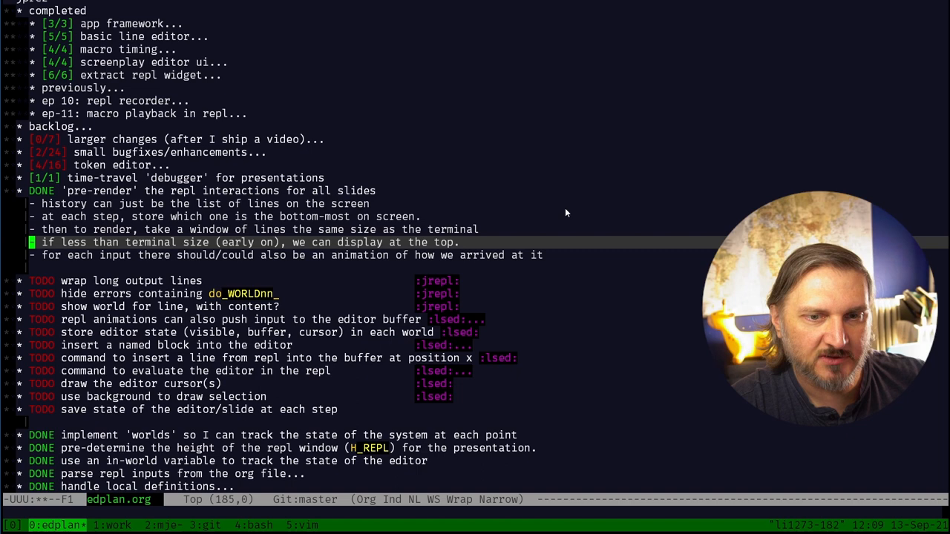
pyautogui.press('Down')
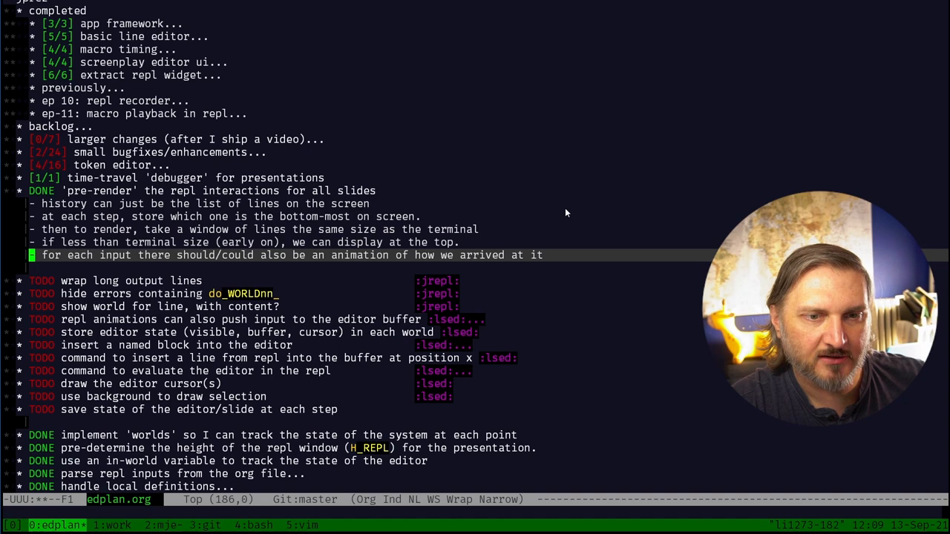
pyautogui.press('Up')
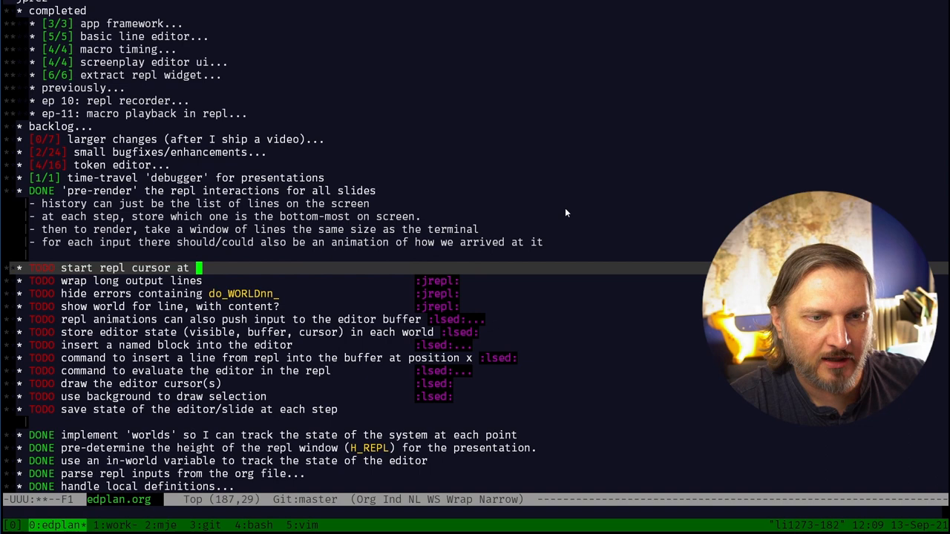
# Complete the heading as 'start repl cursor at top of the screen' for the jprez backlog
pyautogui.write('top of the screen')
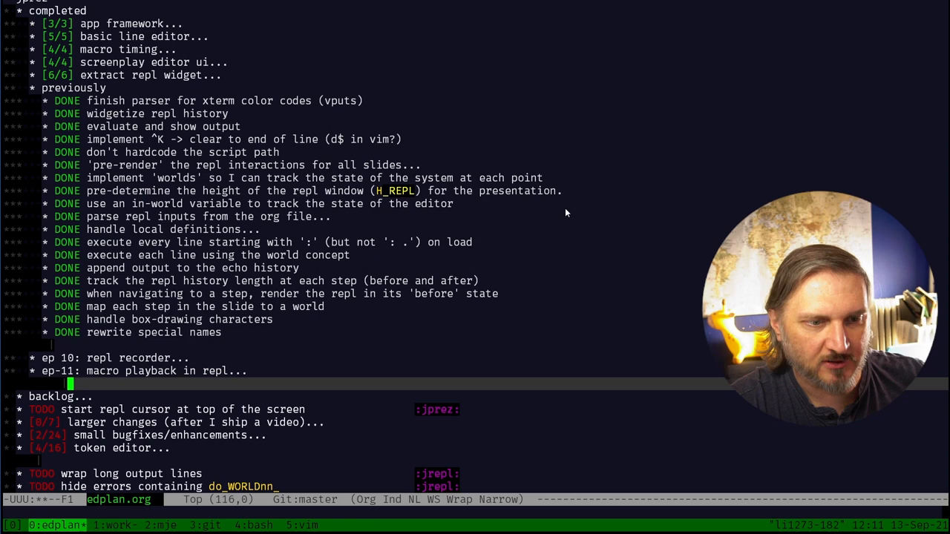
pyautogui.scroll(-3)
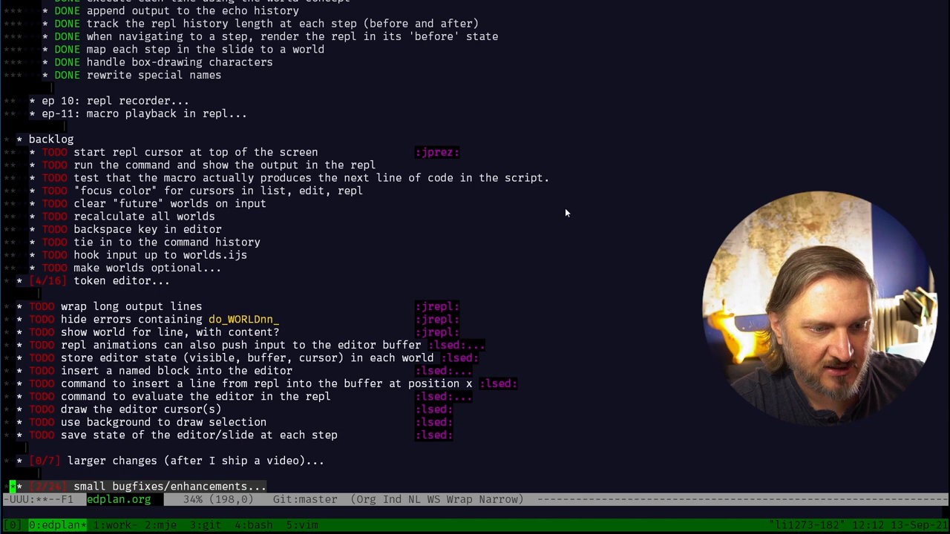
pyautogui.scroll(-3)
pyautogui.write('describe-k')
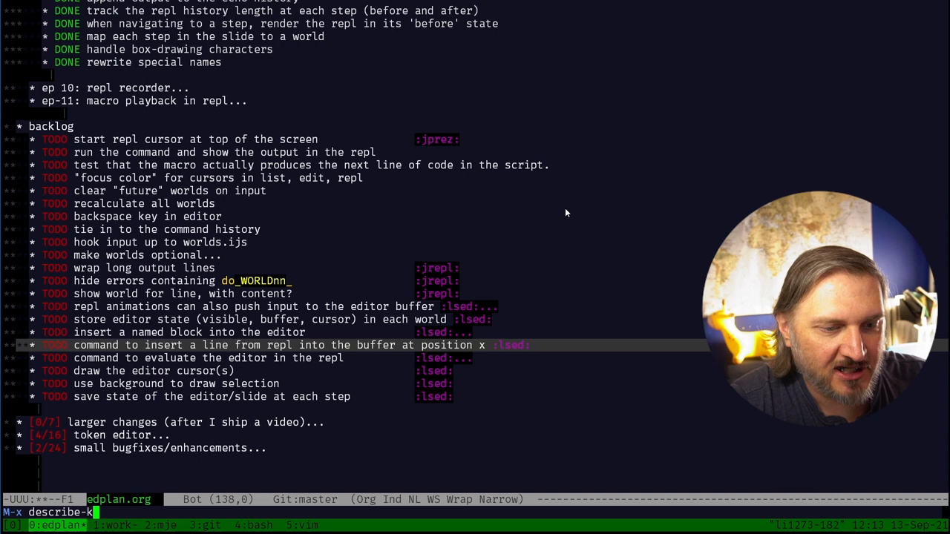
pyautogui.press('Return')
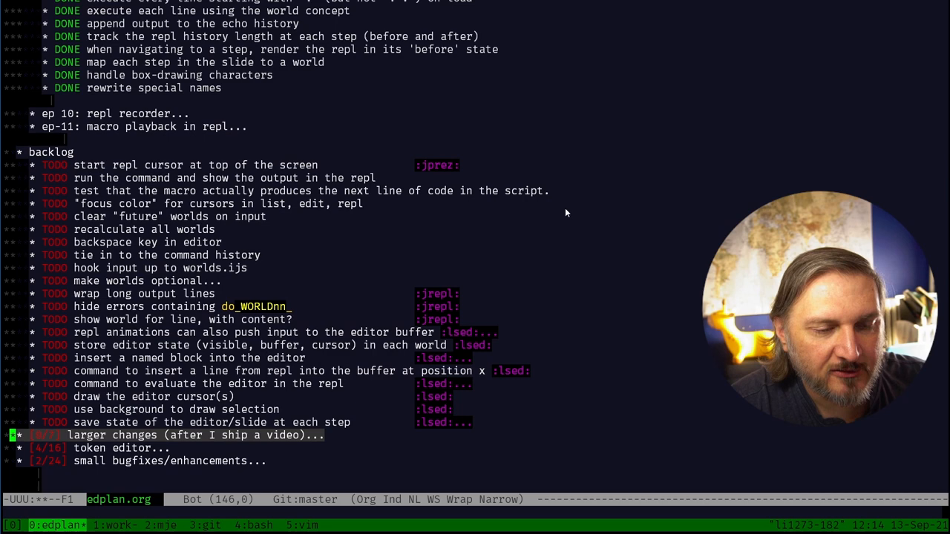
# Show the Org manual's 8.5 Effort Estimates page in Firefox
pyautogui.press('up')
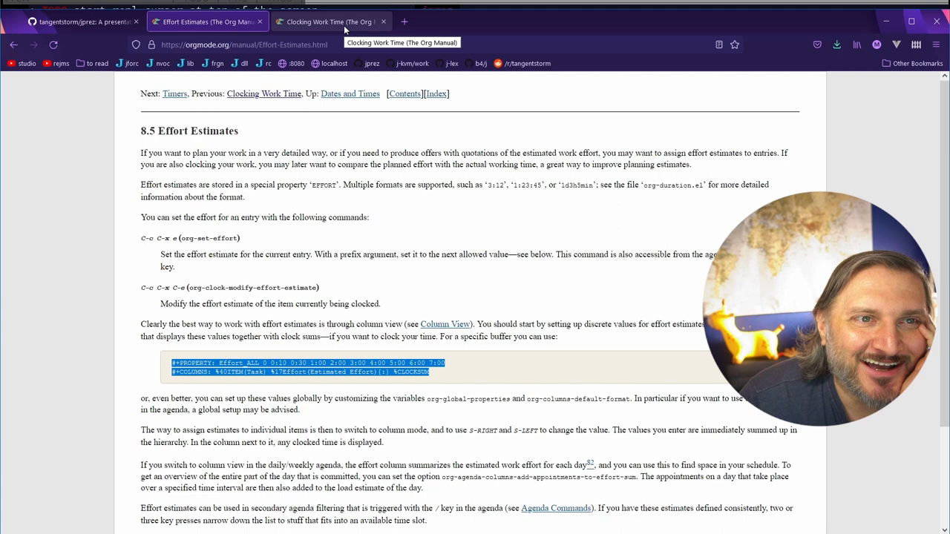
# Read the Clocking Work Time and clock table manual sections, then return to Emacs's 'larger changes' group
pyautogui.click(330, 21)
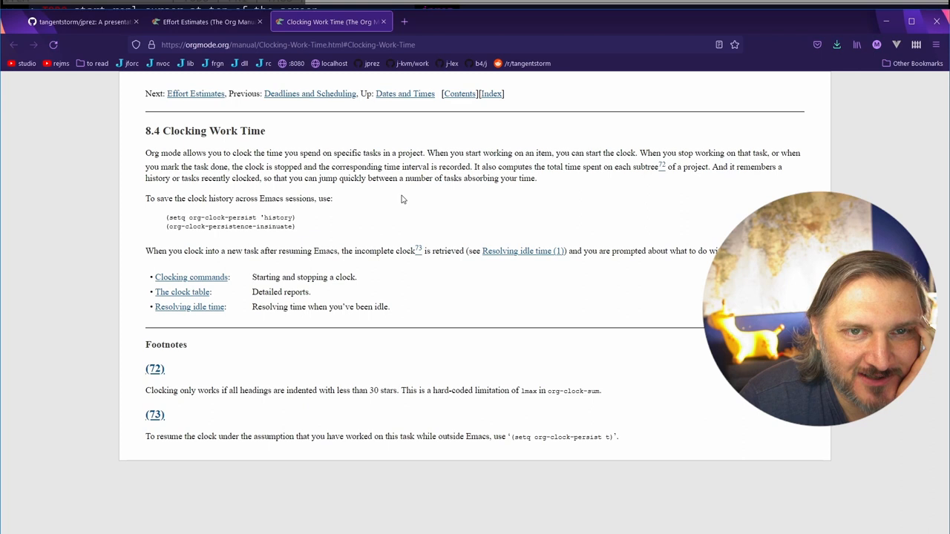
pyautogui.moveTo(404, 216)
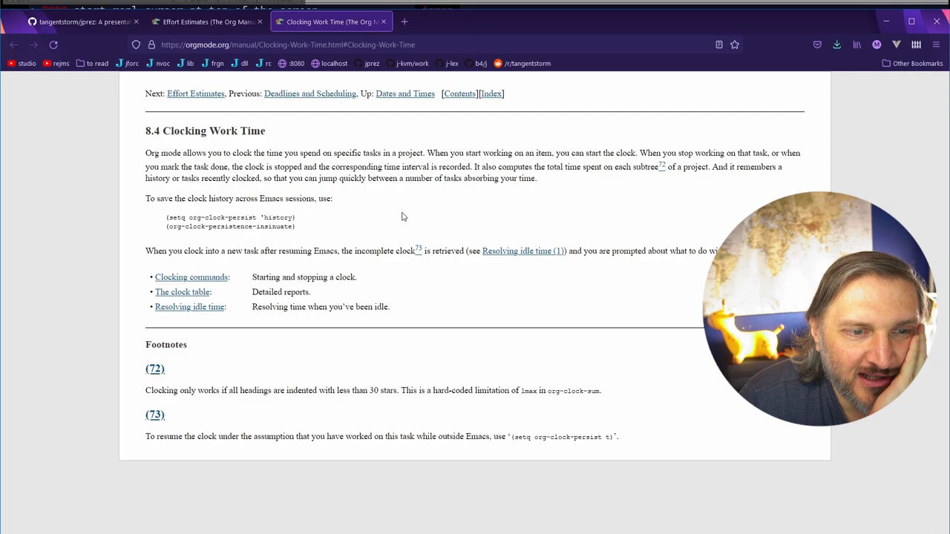
pyautogui.moveTo(181, 290)
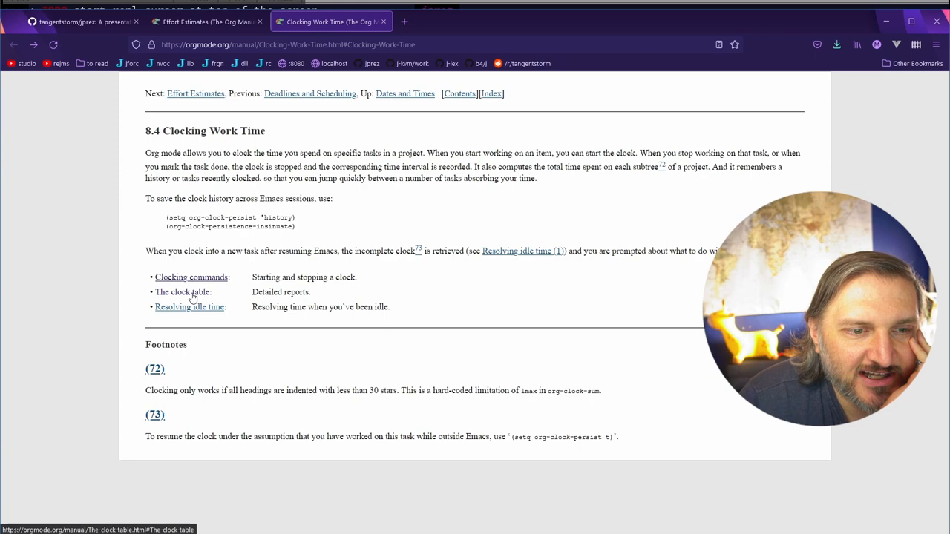
pyautogui.click(182, 291)
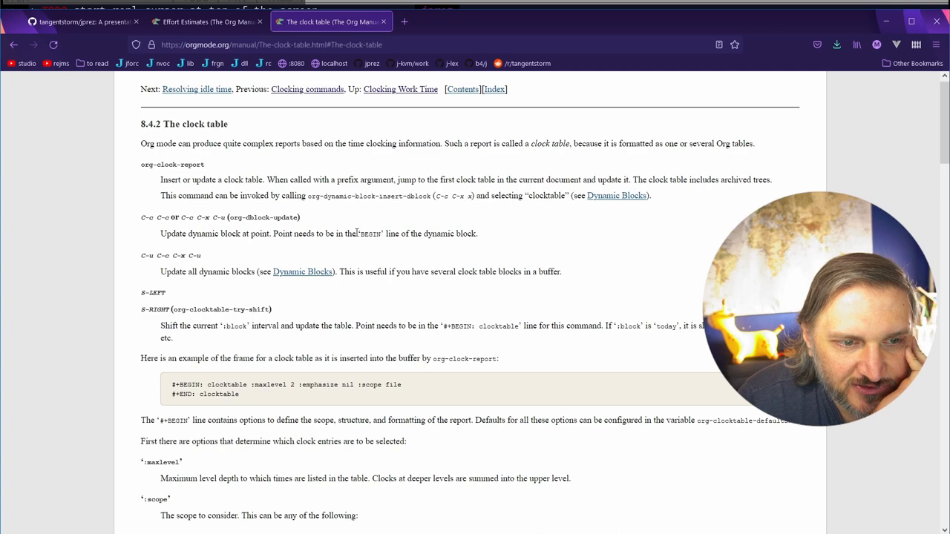
pyautogui.scroll(-3)
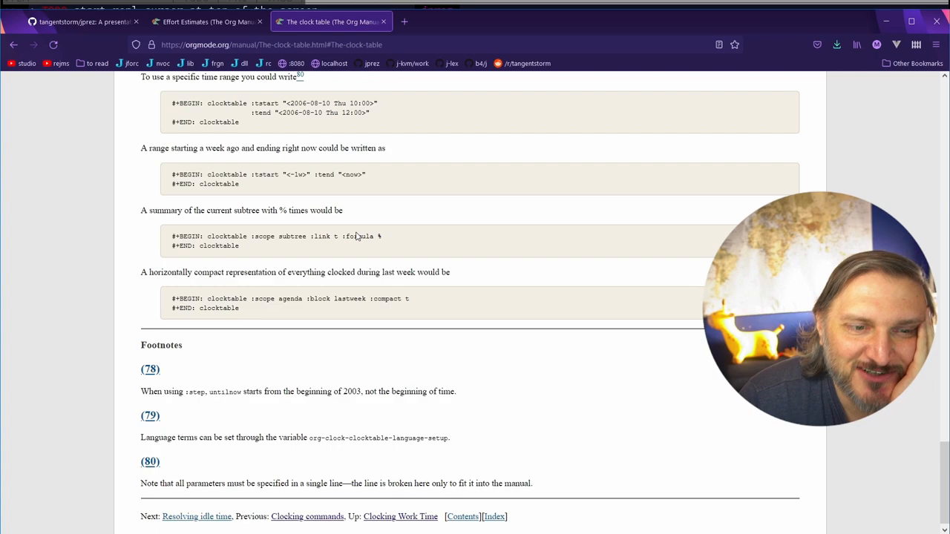
pyautogui.scroll(3)
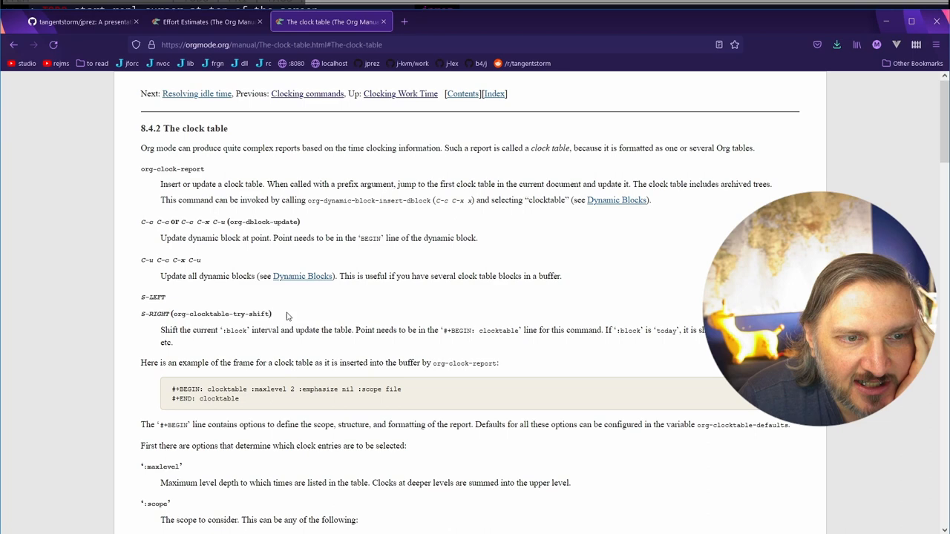
pyautogui.click(196, 93)
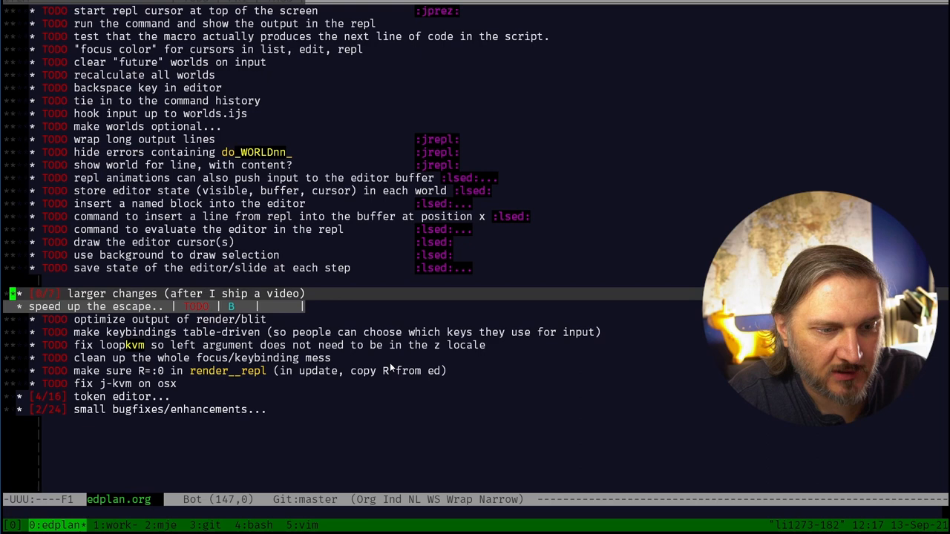
# Scroll up to the OVERVIEW section listing jprez, j wishlist and stackwise
pyautogui.scroll(3)
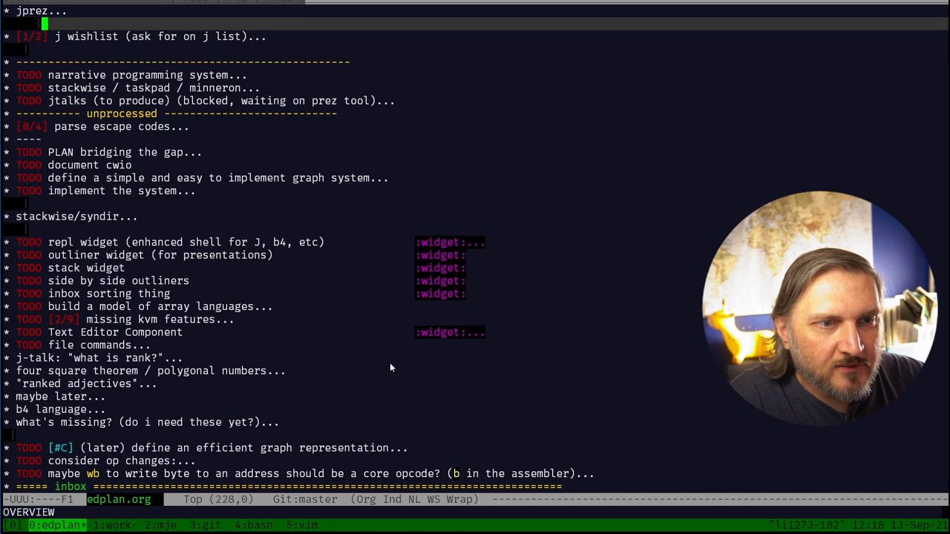
# Move the '[0/4] parse escape codes' subtree under a new j-kvm heading below jprez
pyautogui.press('gg')
pyautogui.write('* j-kvm')
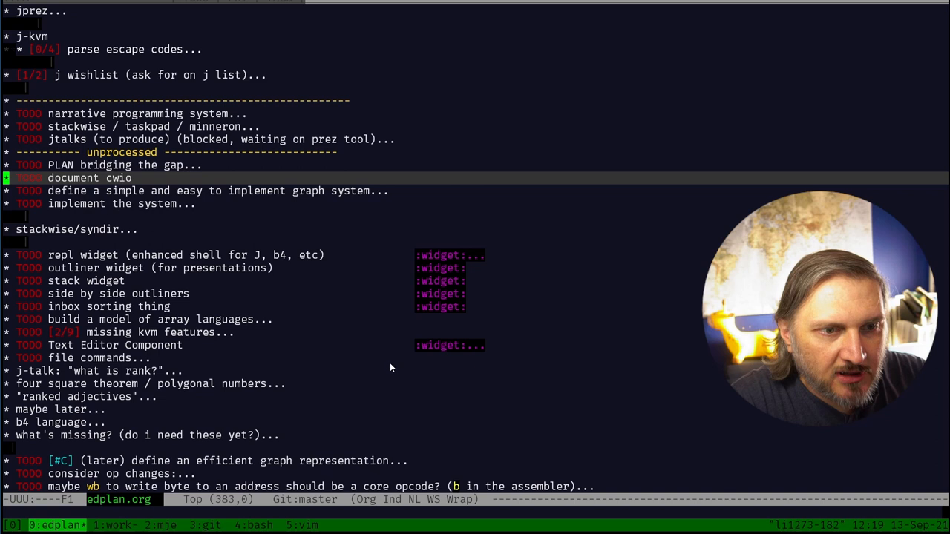
# Group 'document and port cwio', 'missing kvm features' and 'file browser' under j-kvm
pyautogui.write('ap')
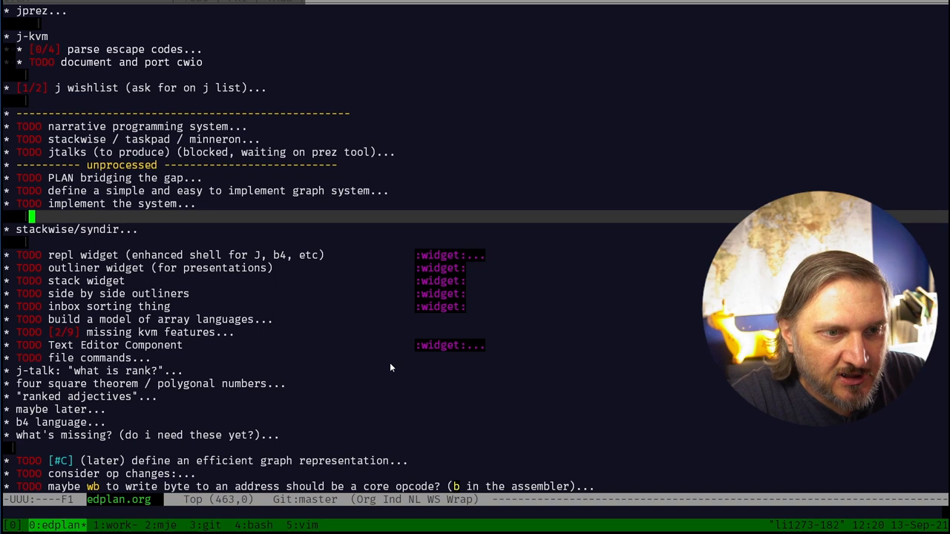
pyautogui.press('j')
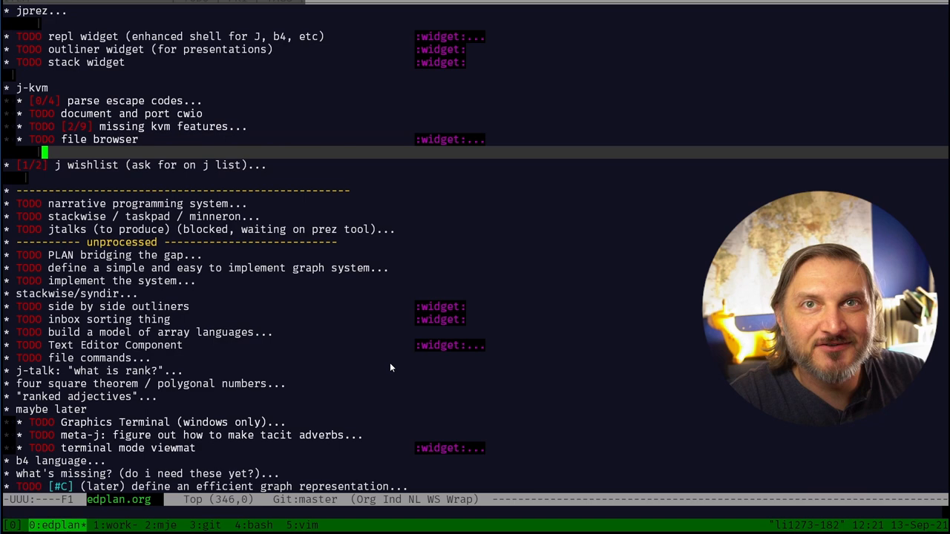
# Scroll through 8.5 Effort Estimates, then switch to the Lagrange's four-square theorem tab
pyautogui.scroll(-3)
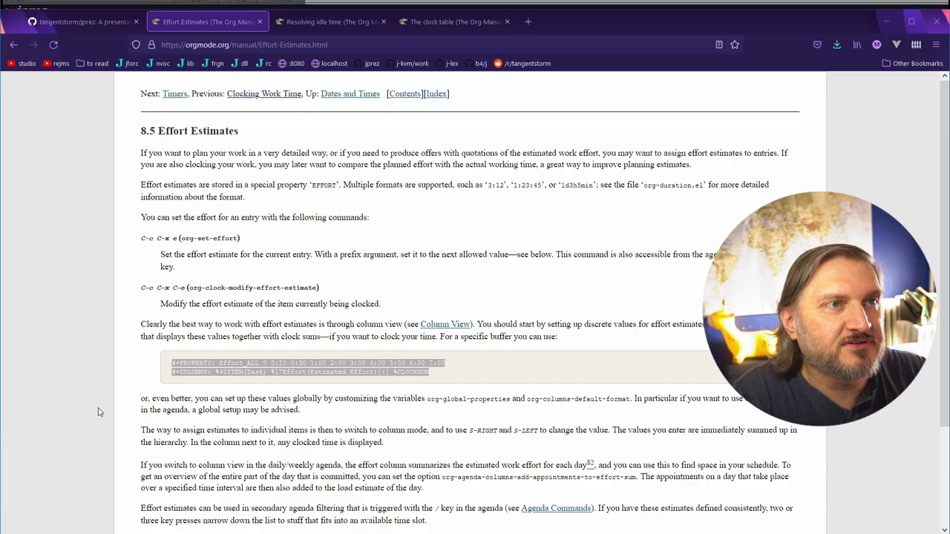
pyautogui.click(650, 20)
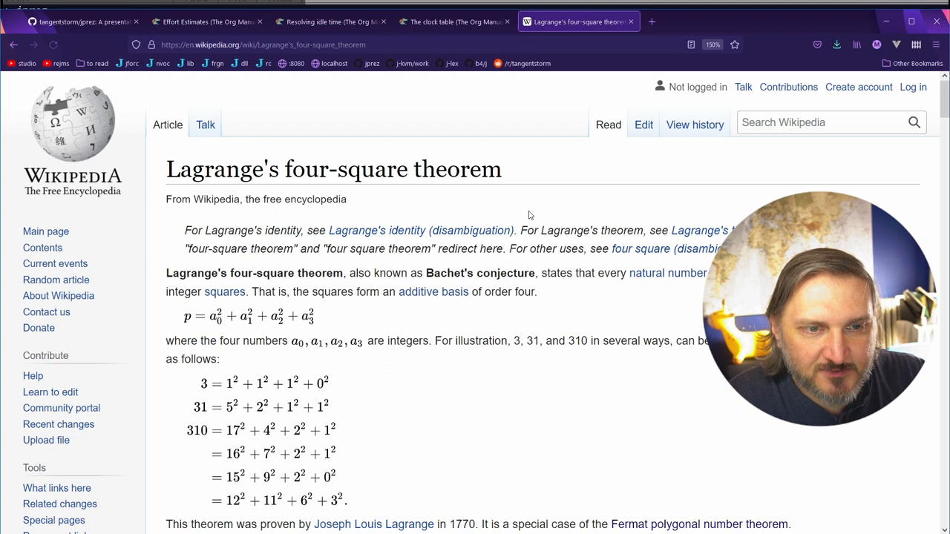
pyautogui.moveTo(433, 290)
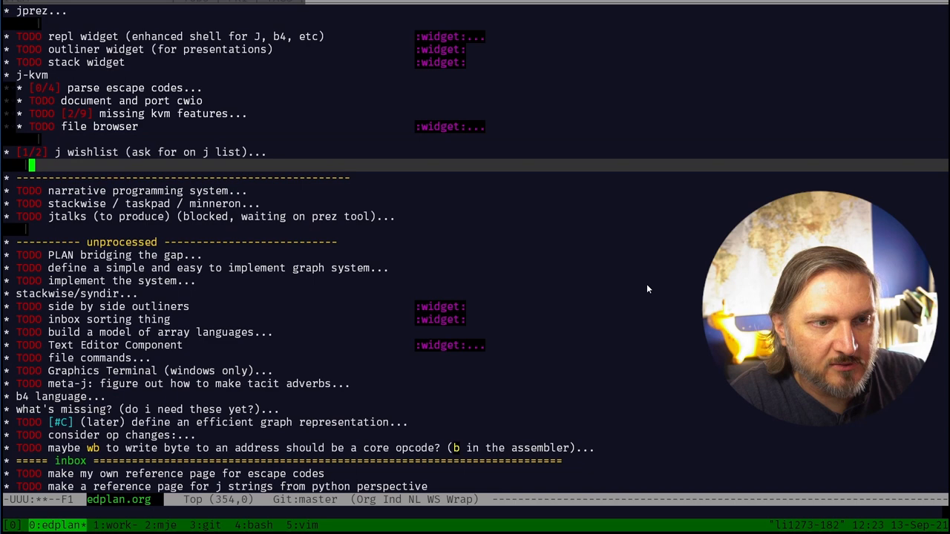
# Remove j-talk and maybe-later headings and move 'terminal mode viewmat' under j wishlist
pyautogui.scroll(-3)
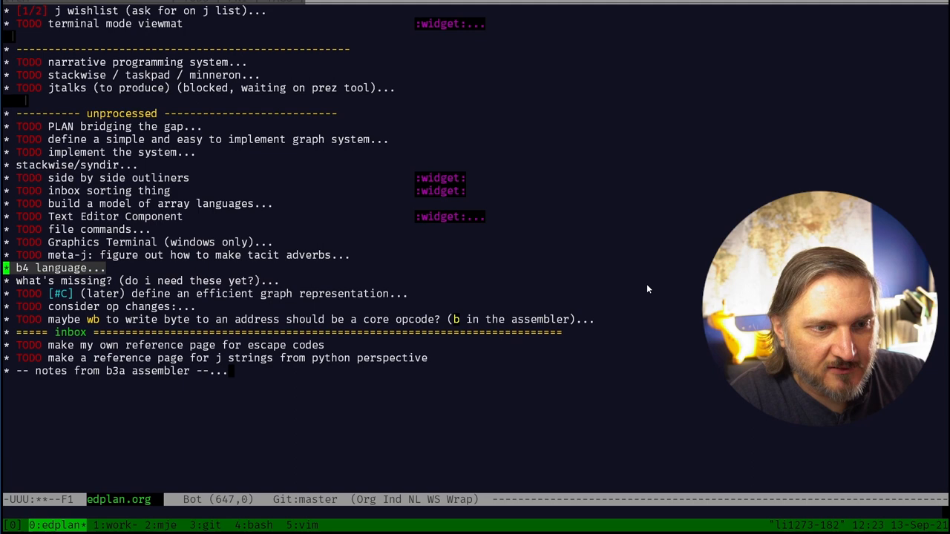
pyautogui.press('j')
pyautogui.write('vt-')
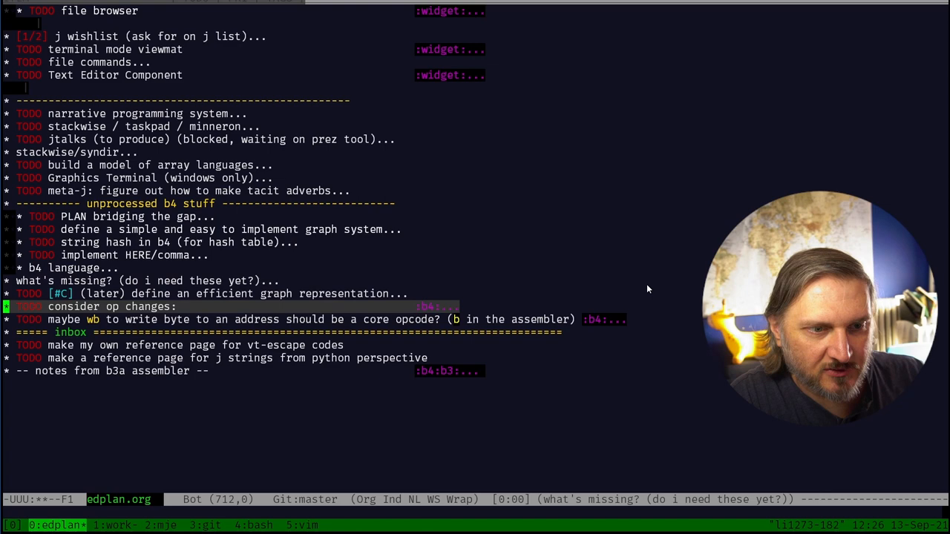
# Move 'consider op changes' into b4 stuff and expand its byte and cell notes
pyautogui.press('Tab')
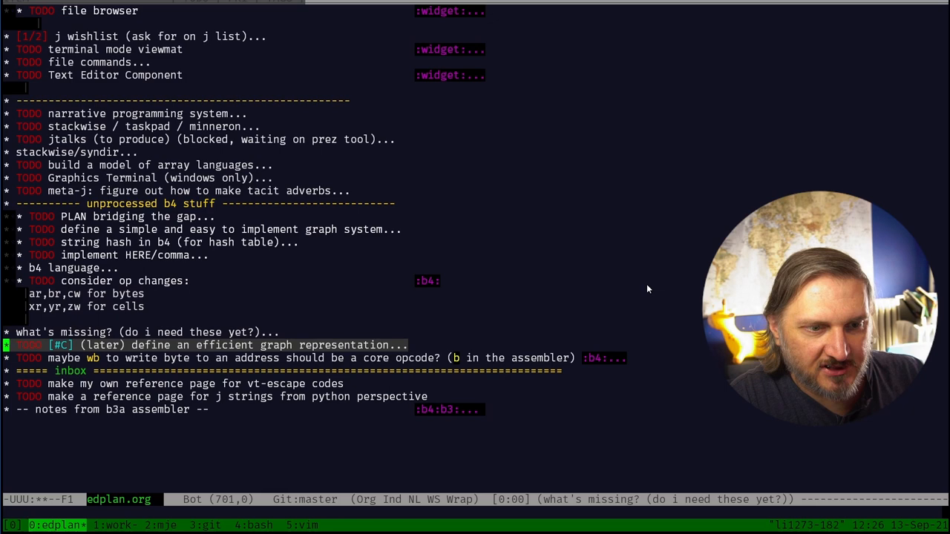
pyautogui.scroll(3)
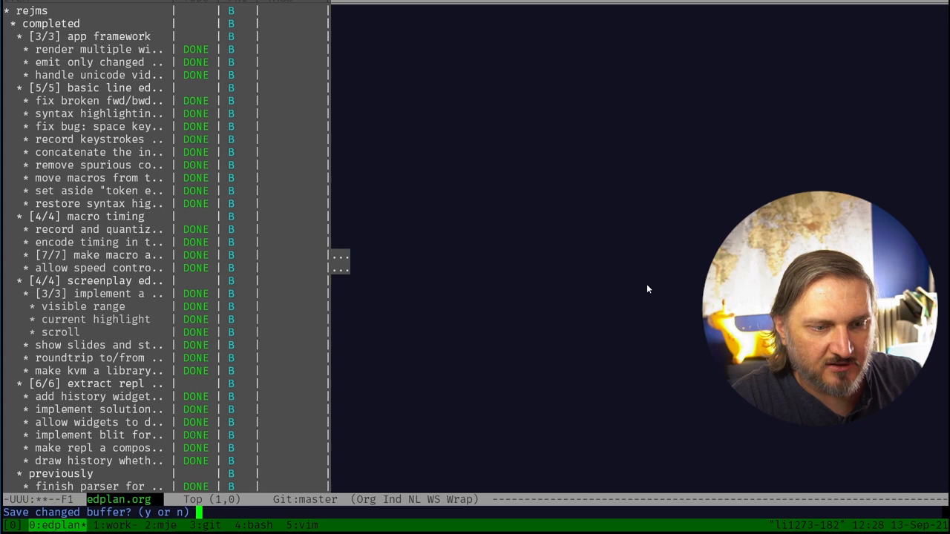
# Answer y to save the changed edplan.org buffer on exit
pyautogui.write('y')
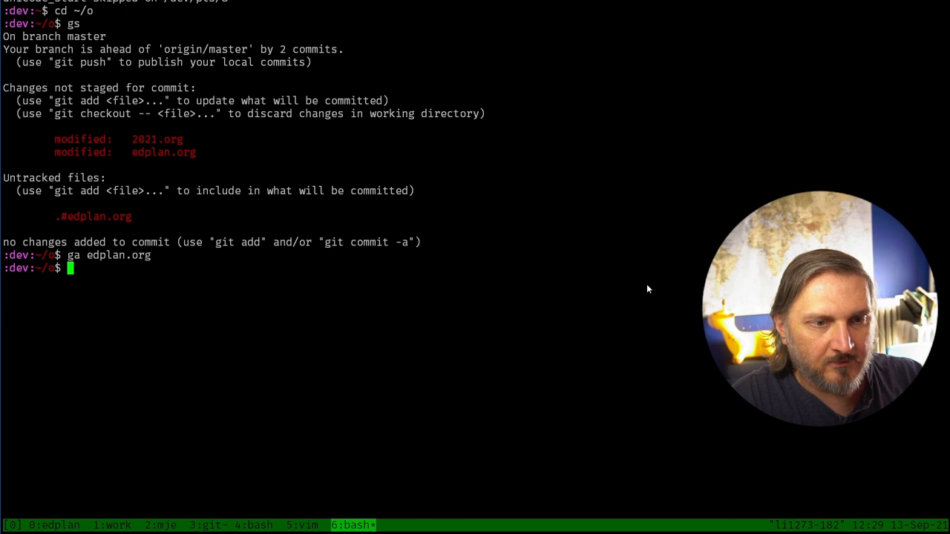
# Amend the last commit with message 'move rejms stuff to j-talks repo' including edplan.org
pyautogui.write('gc -m "move rejms stuff to j-talks repo" edplan.org --amend')
pyautogui.write('git fetch')
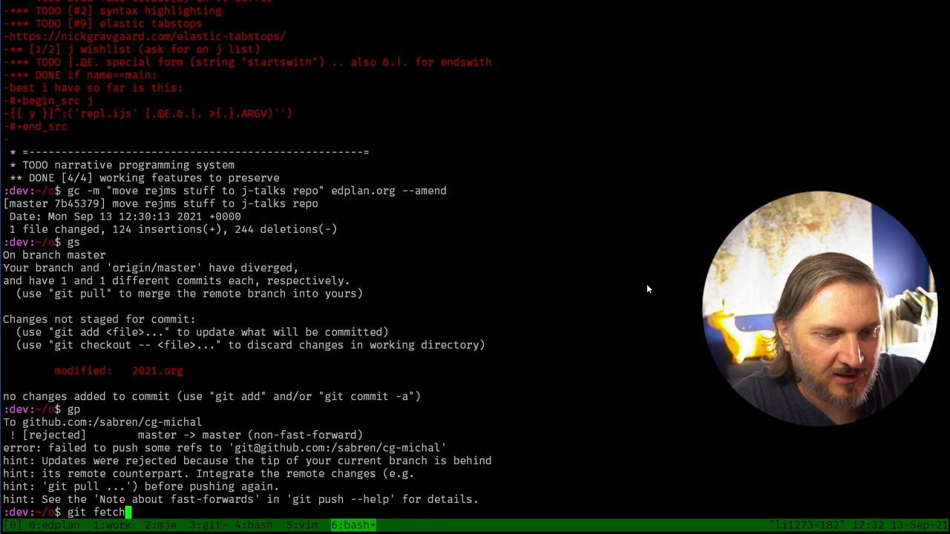
# Run git fetch after the master push is rejected as non-fast-forward
pyautogui.press('Return')
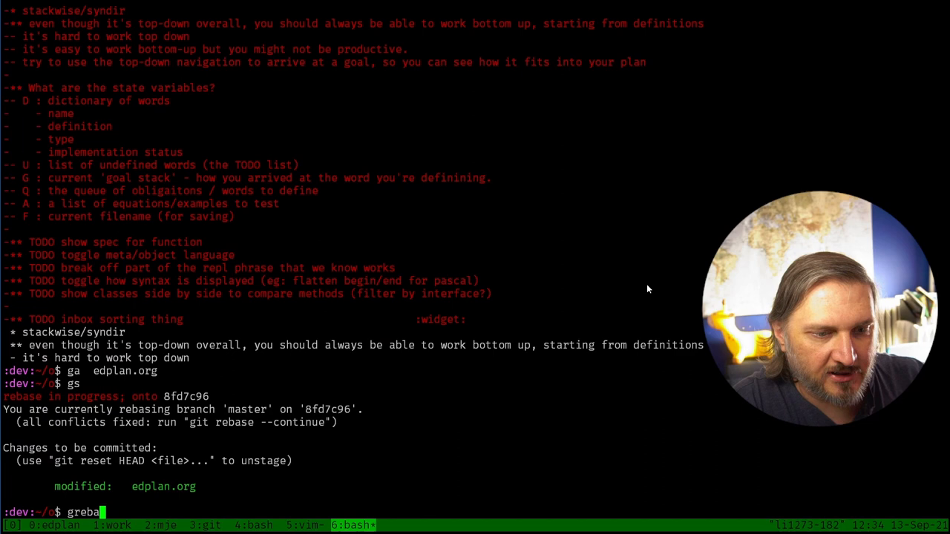
# Run git rebase --continue after staging the fixed edplan.org conflict
pyautogui.press('Return')
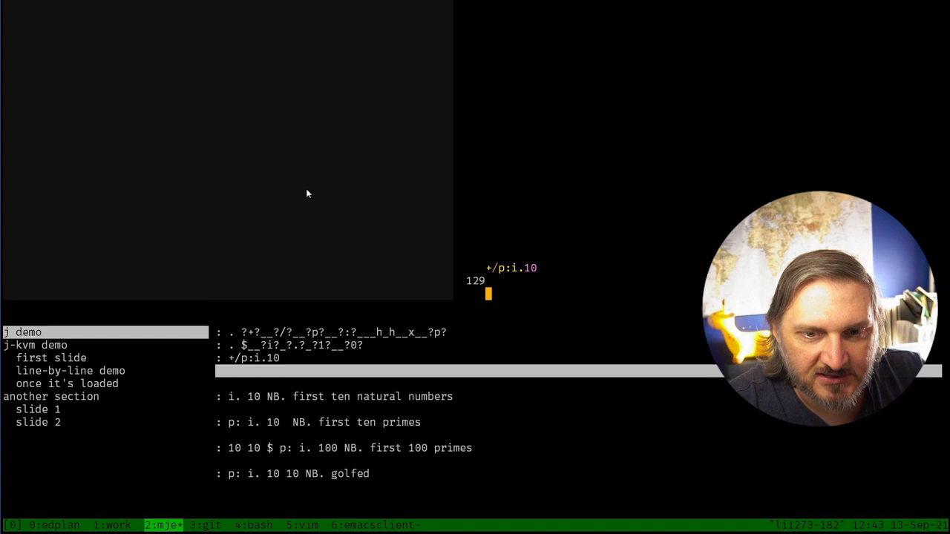
# Evaluate +/p:i.10 and a (+/) follow-up expression in the jprez repl
pyautogui.write('hello')
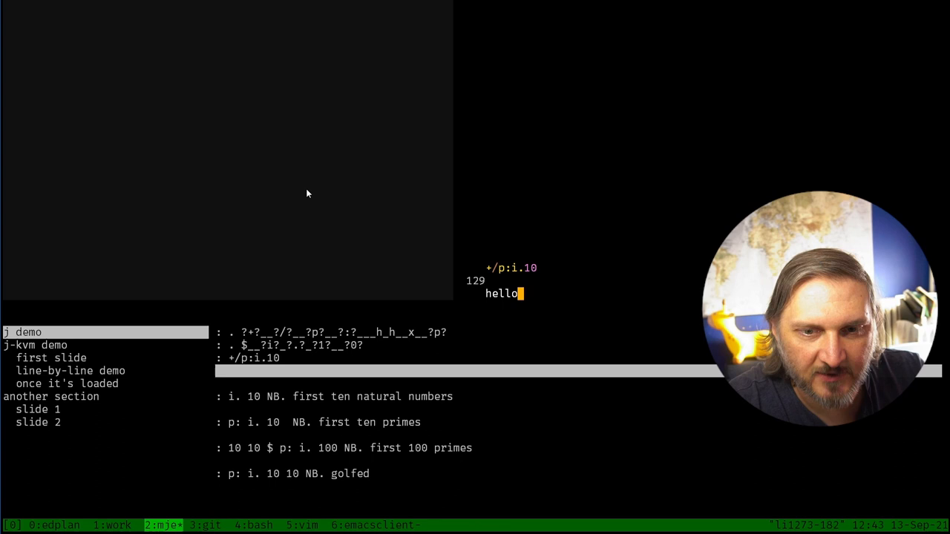
pyautogui.write('(+/%#) +/p:')
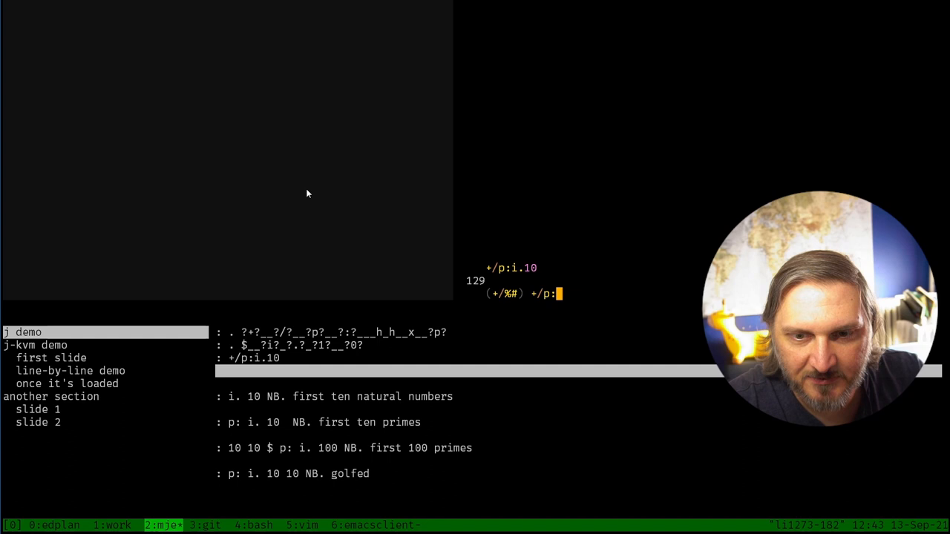
pyautogui.press('Return')
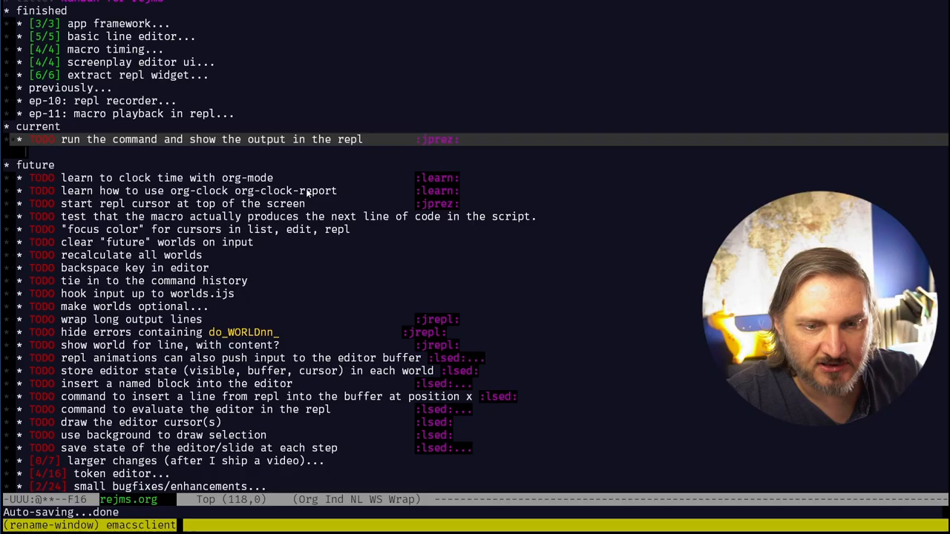
# Add TODO 'inserting repl->script mis-manages start state' with priority A and tags bug:jprez
pyautogui.write('inserting repl->script mis-manages start state    :bug:jprez:')
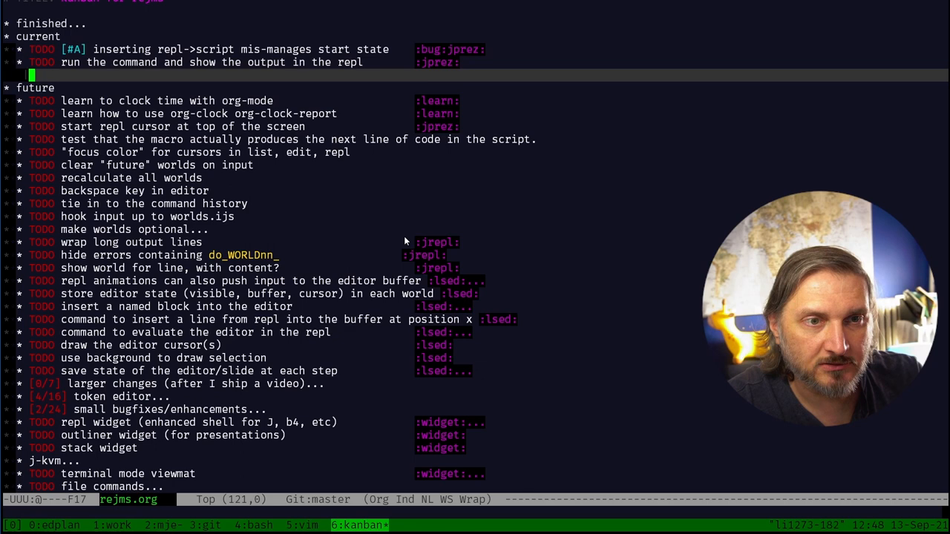
pyautogui.scroll(-3)
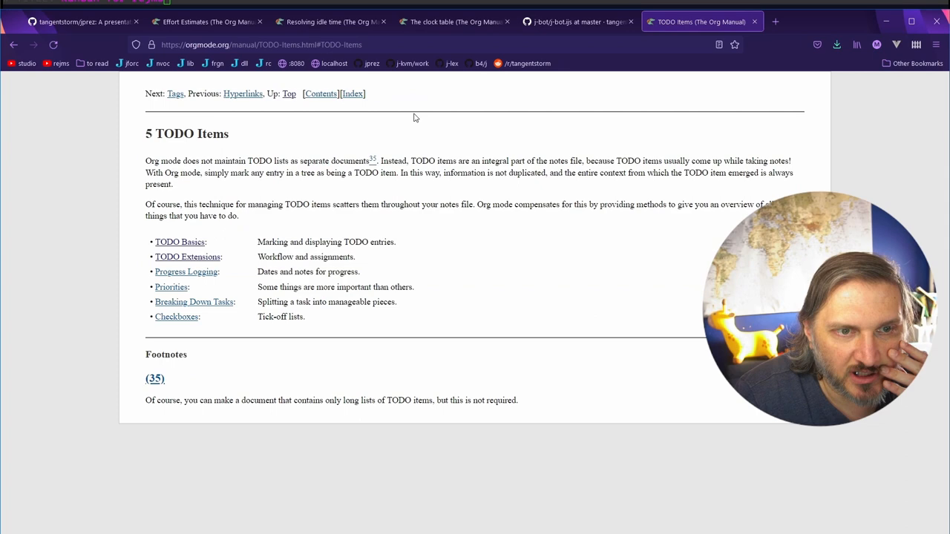
# Open a subsection of the Org Manual's TODO Items chapter to read about TODO entries
pyautogui.click(187, 257)
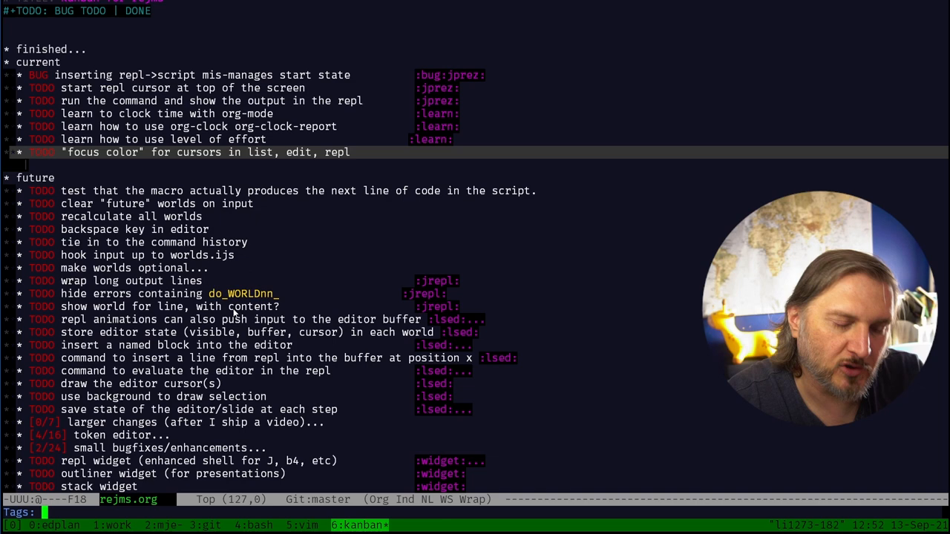
# Move down through rejms.org while adding the BUG keyword and refiling learning items into current
pyautogui.press('Down')
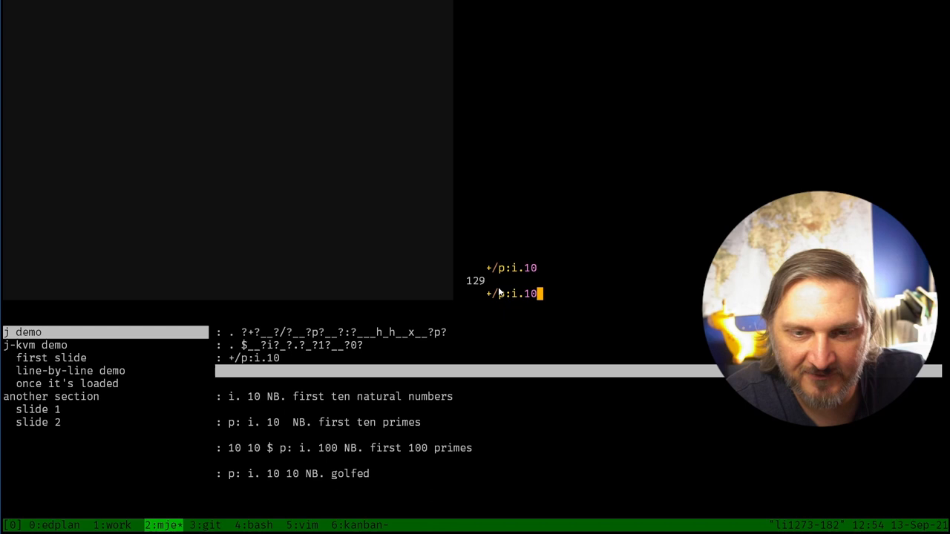
# Insert the repl line below +/p:i.10 in the jprez script, then return to the Emacs backlog
pyautogui.press('Return')
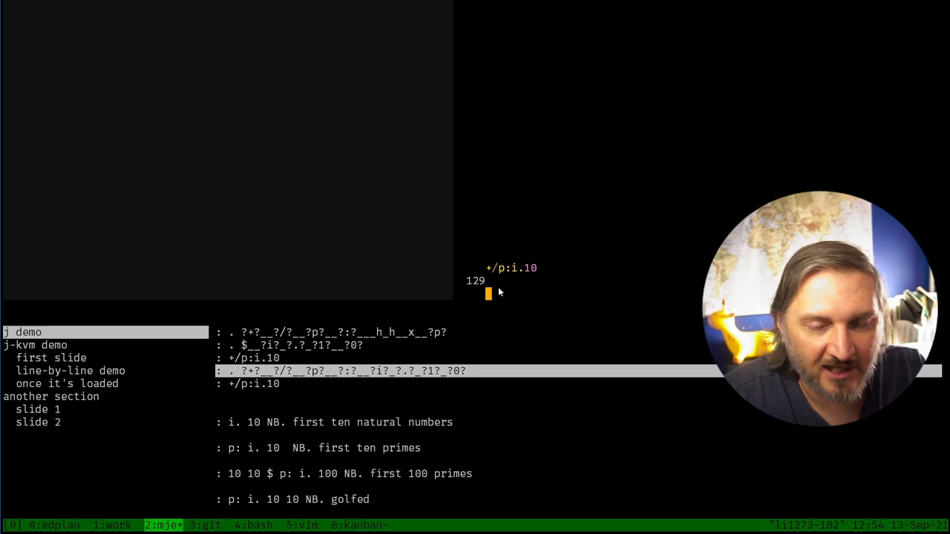
pyautogui.click(359, 525)
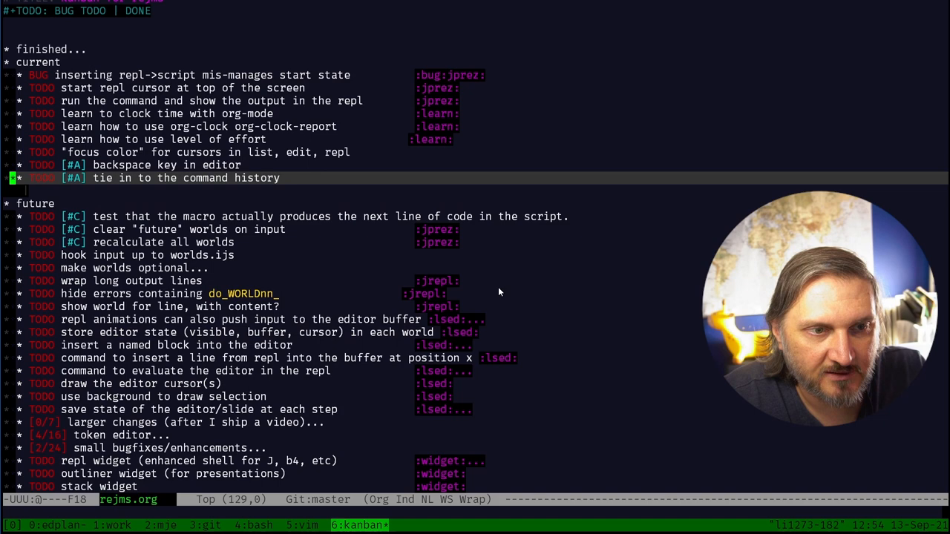
# Tag the command-history item :jrepl: and rename the 'future' heading to 'backlog'
pyautogui.press('down')
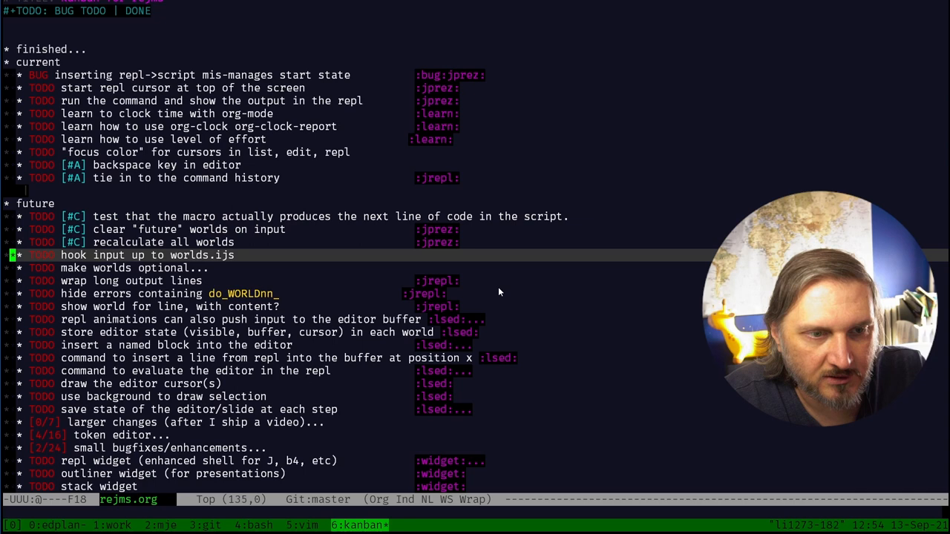
pyautogui.write('backlog')
pyautogui.click(475, 190)
pyautogui.write('For jprez in particular there shou')
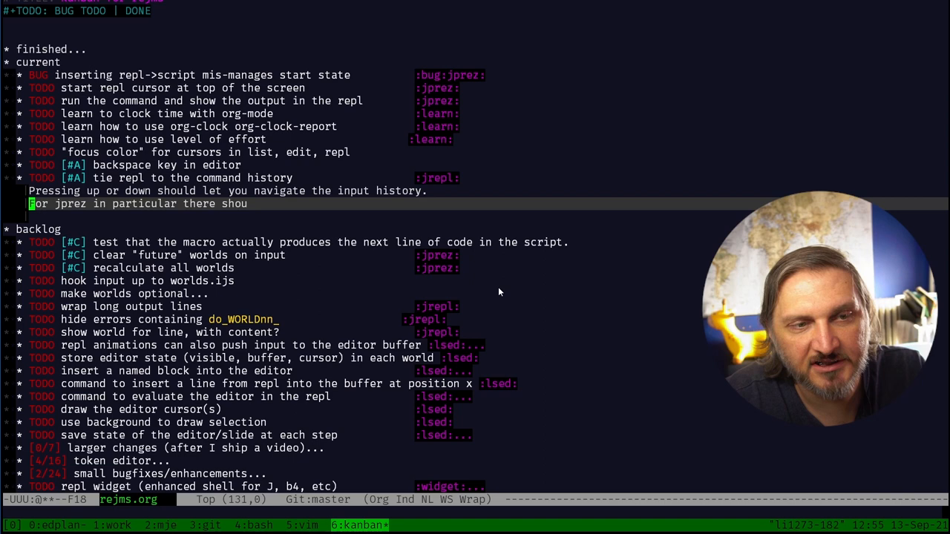
# Write a note under 'make worlds optional' about full future history from worlds.js and how some people might use it
pyautogui.scroll(-3)
pyautogui.write('this when you have a')
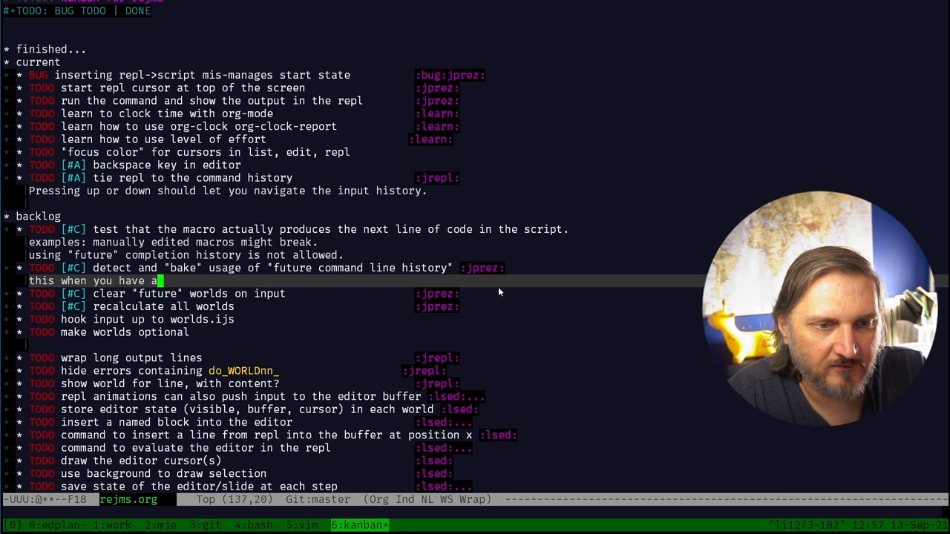
pyautogui.write('full future history from')
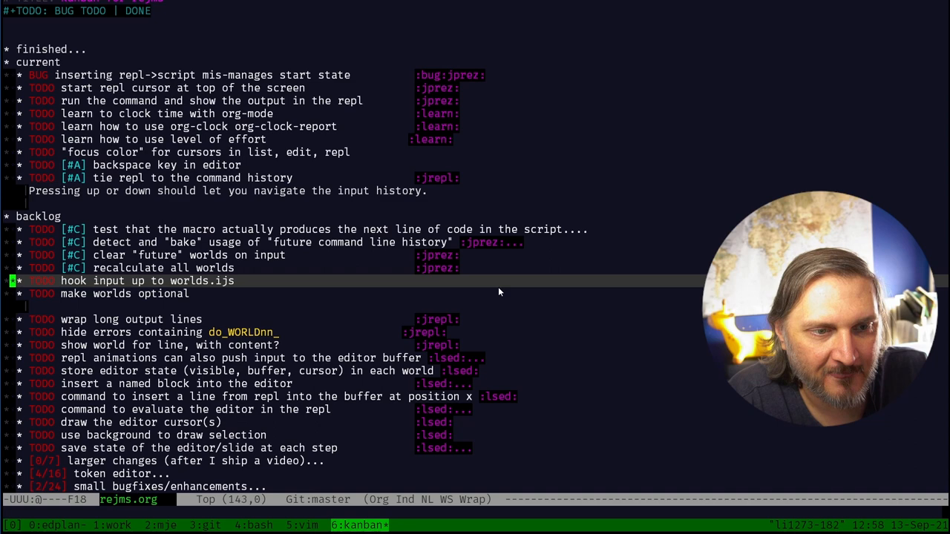
pyautogui.write('This history')
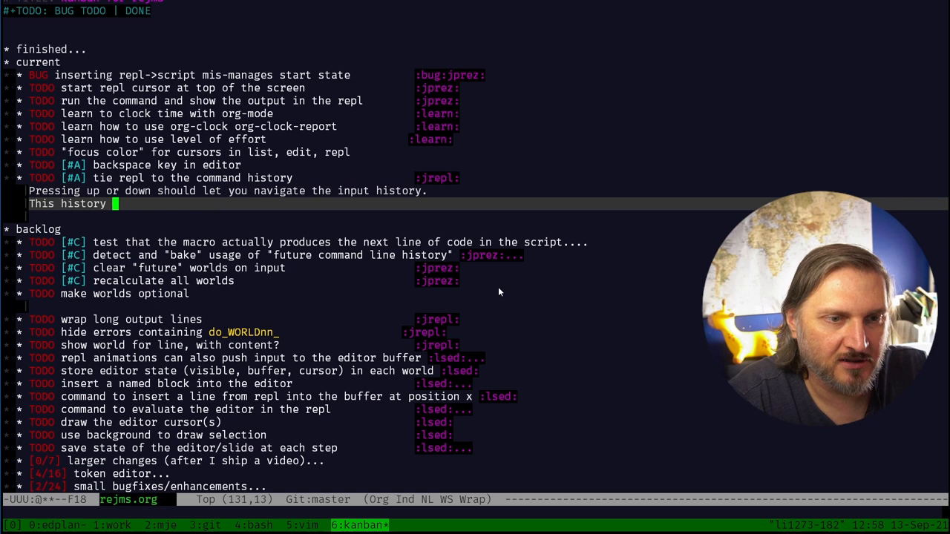
pyautogui.scroll(-3)
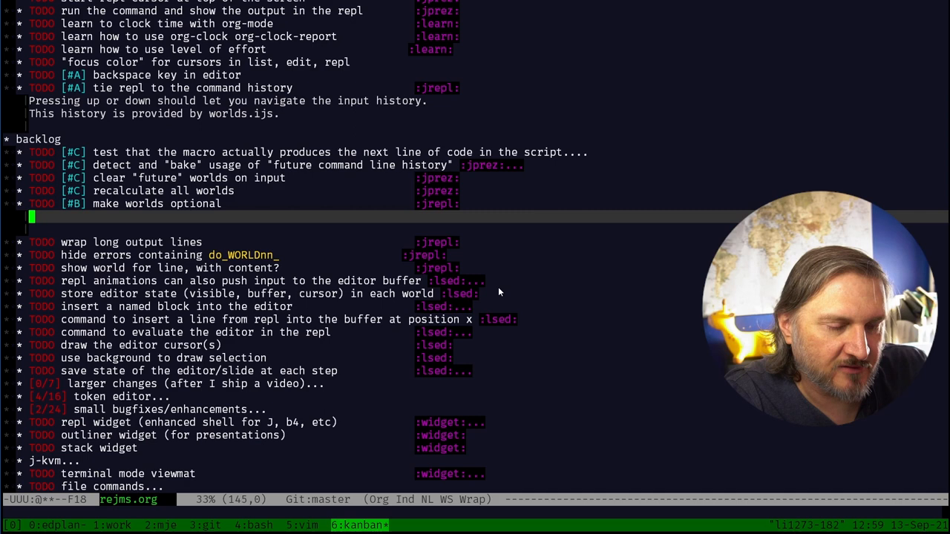
pyautogui.write('Some people might j')
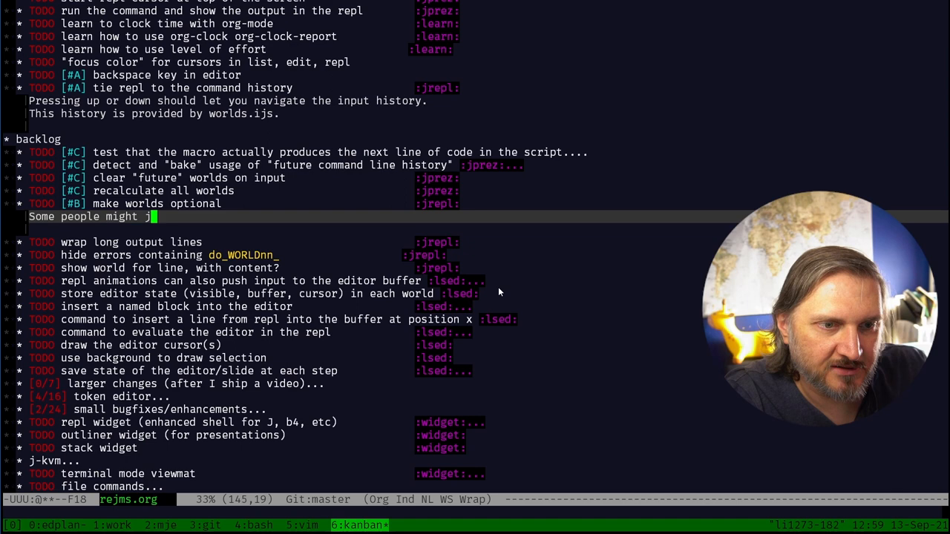
pyautogui.scroll(-3)
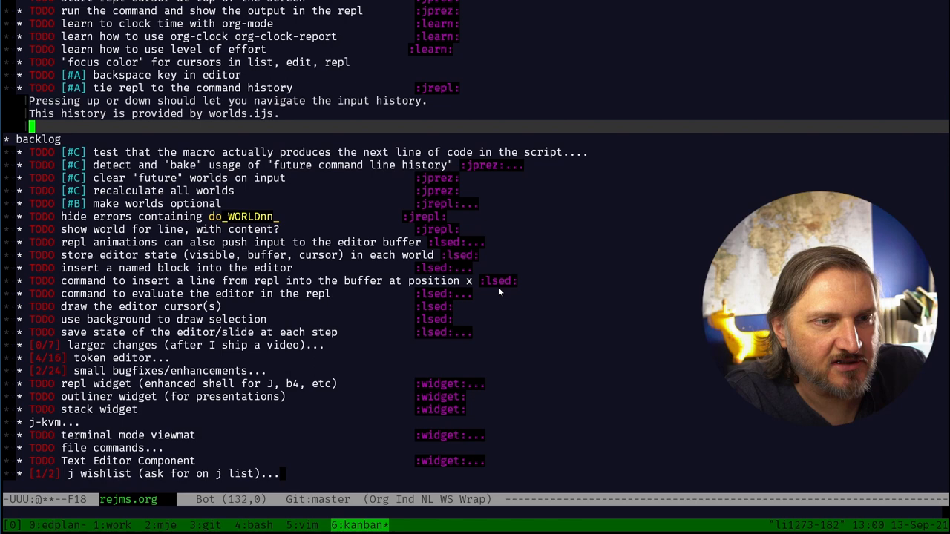
# Move back up into the current section after dropping the note and killing the wrap-lines heading
pyautogui.scroll(3)
pyautogui.write('* TODO support the escape codes to toggle wrapping :jkvm:')
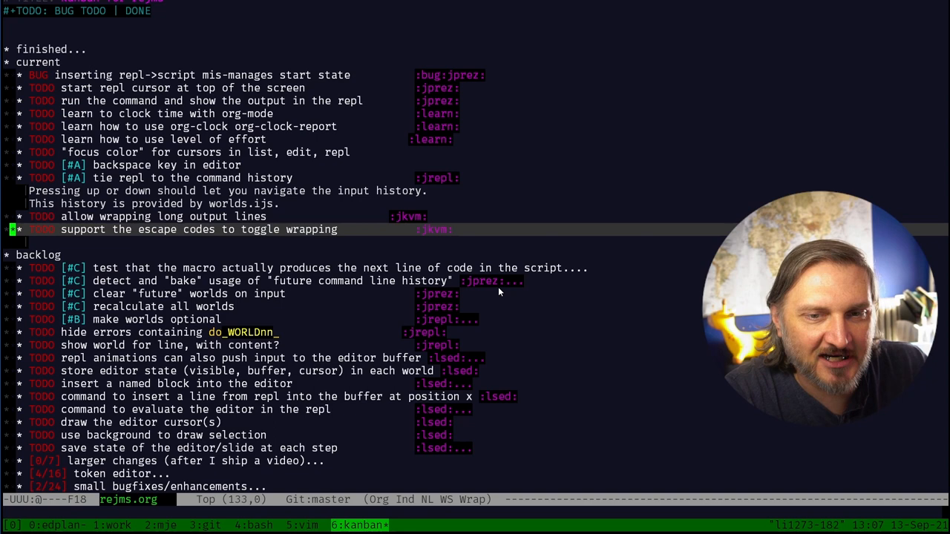
# Place 'hide errors' under current and add backlog task 'set initial state of editor for slide'
pyautogui.scroll(-3)
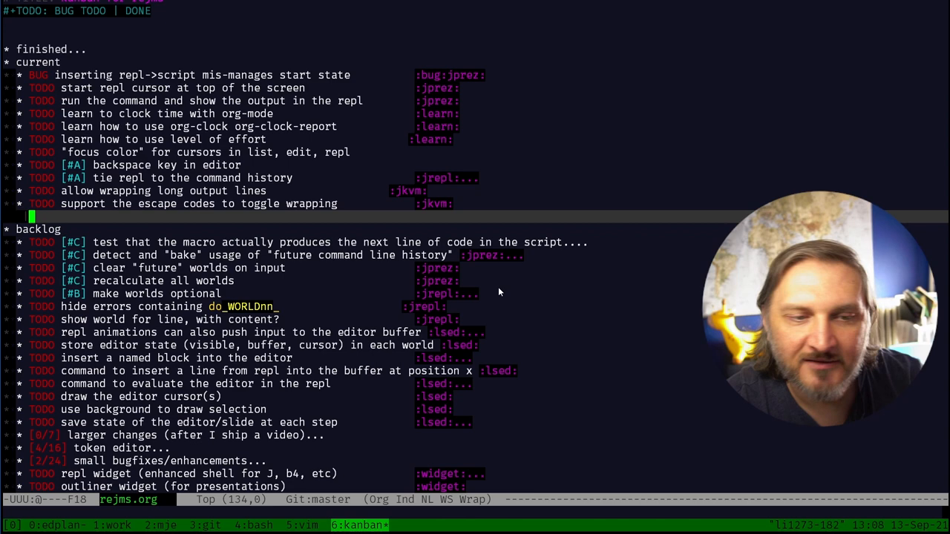
pyautogui.press('up')
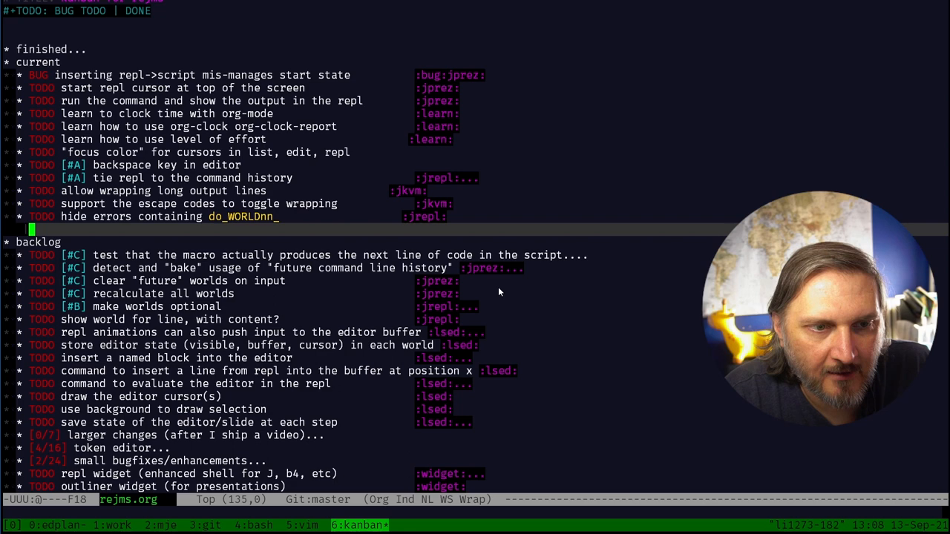
pyautogui.press('Up')
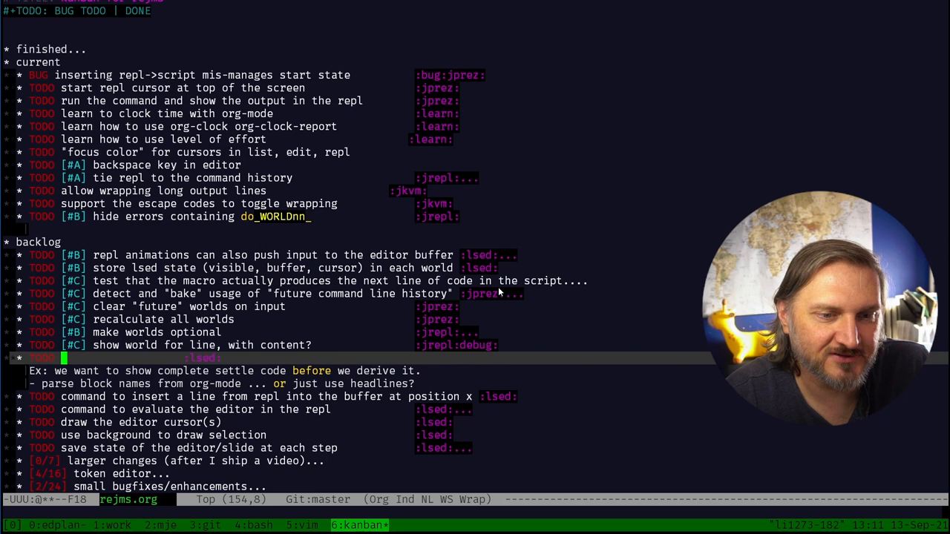
pyautogui.write('set initial state of editor for slide')
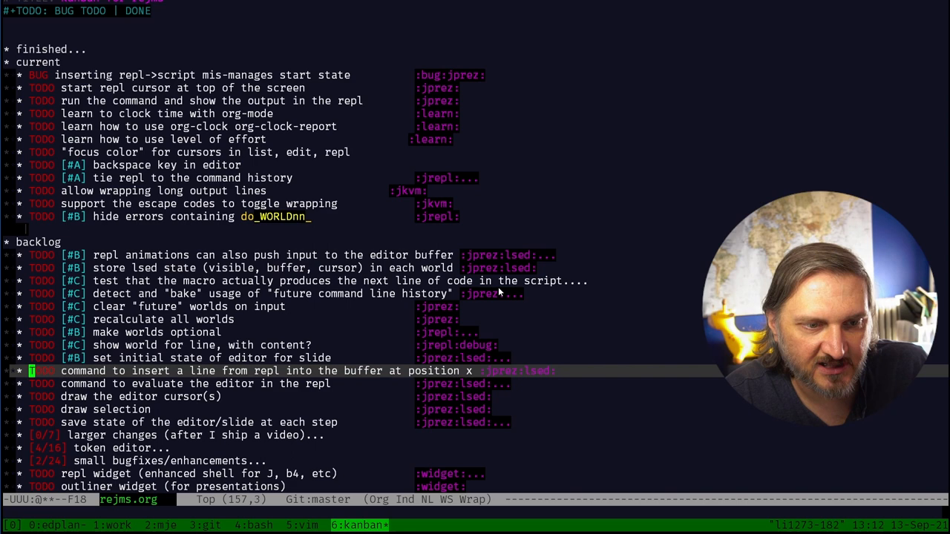
# Give the following backlog editor tasks priority B via the keyboard macro
pyautogui.press('j')
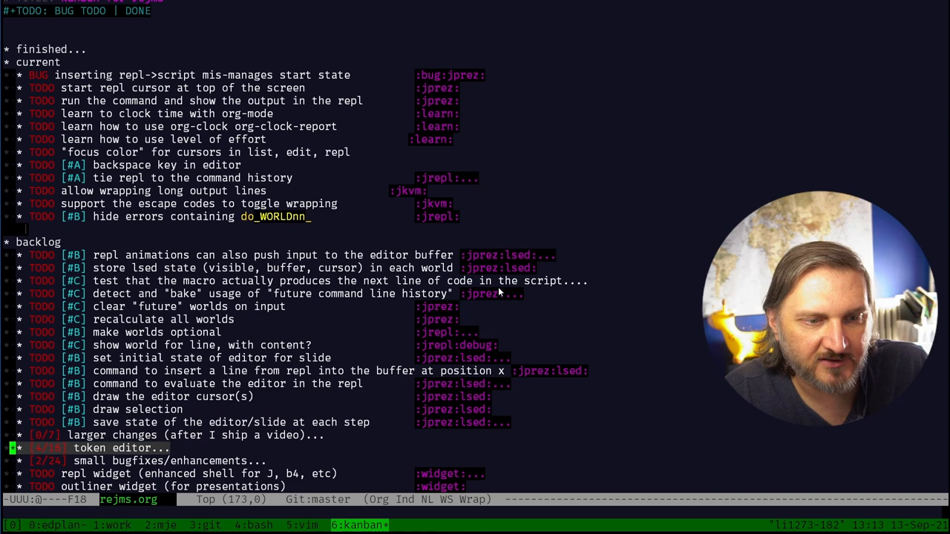
pyautogui.scroll(-3)
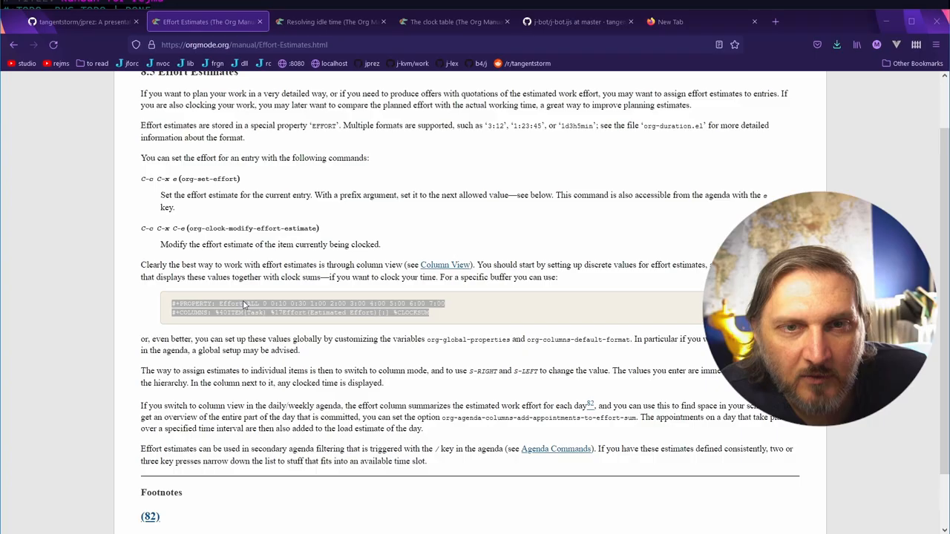
# Scroll the Org Manual's Effort Estimates page to the Effort_ALL property example
pyautogui.scroll(3)
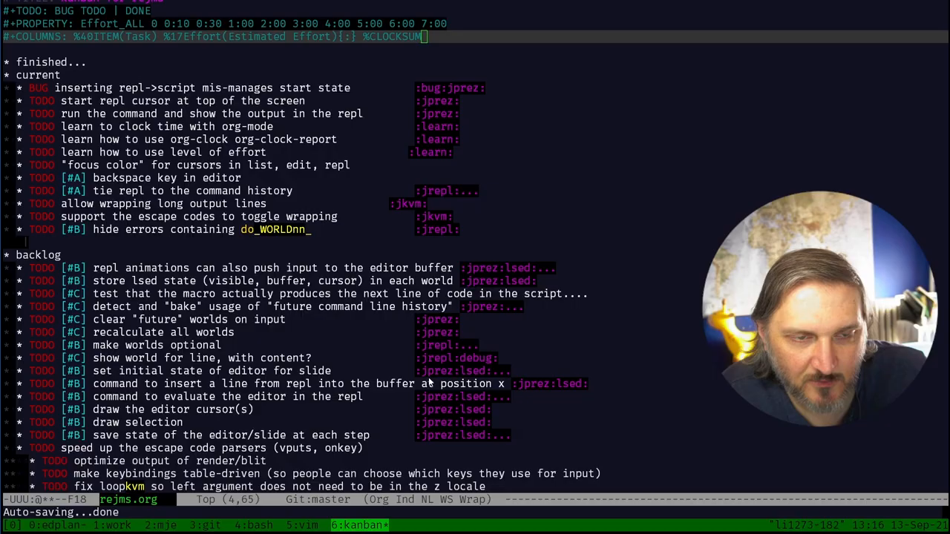
# Add '#+PROPERTY: Effort_ALL 0 0:10 0:30 …' and '#+COLUMNS: %40ITEM(Task) %17Effort(Estimated Effort){:} %CLOCKSUM' at the top of rejms.org
pyautogui.scroll(-3)
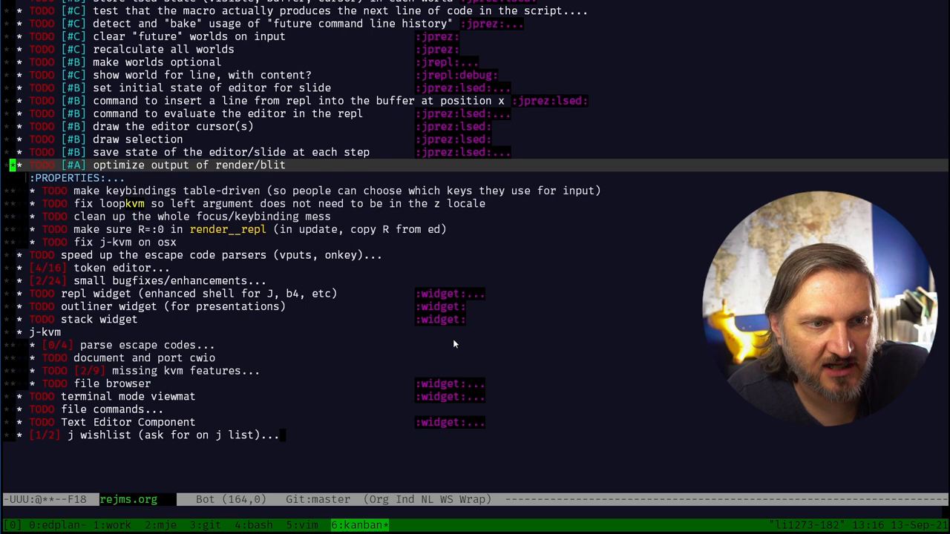
# Refile 'make sure R=:0 in render__repl' under current and start a BUG heading 'I set TSV=0 in macro player.'
pyautogui.press('down')
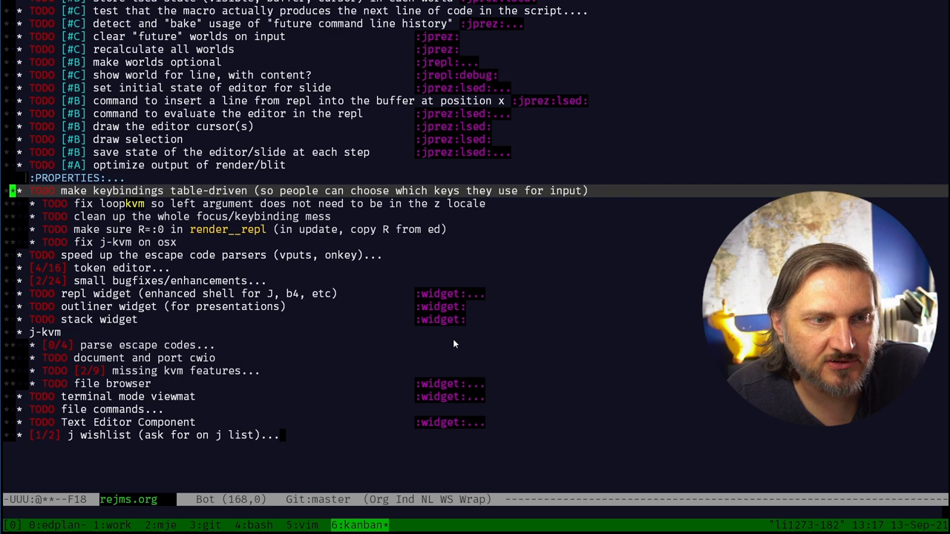
pyautogui.press('down')
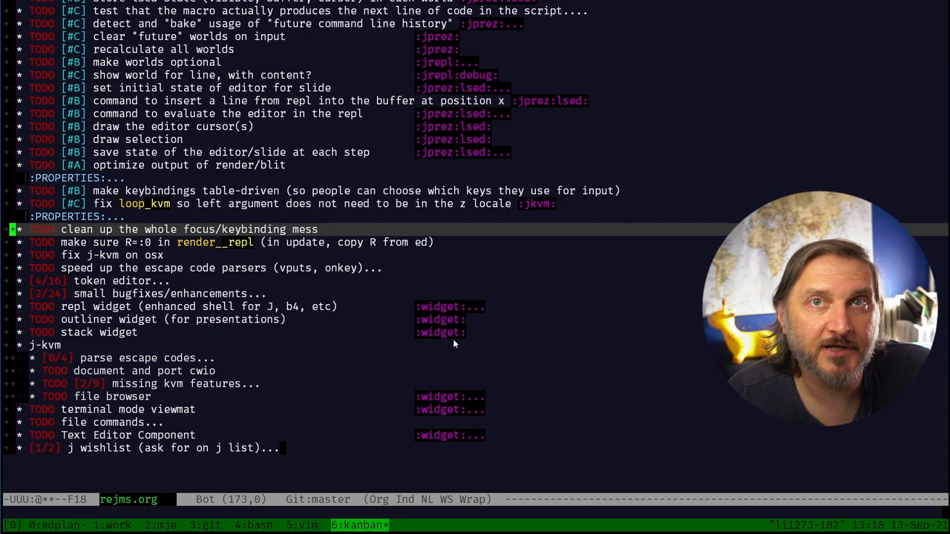
pyautogui.press('C-c')
pyautogui.write('BUG i set TSV=0 in macro player.')
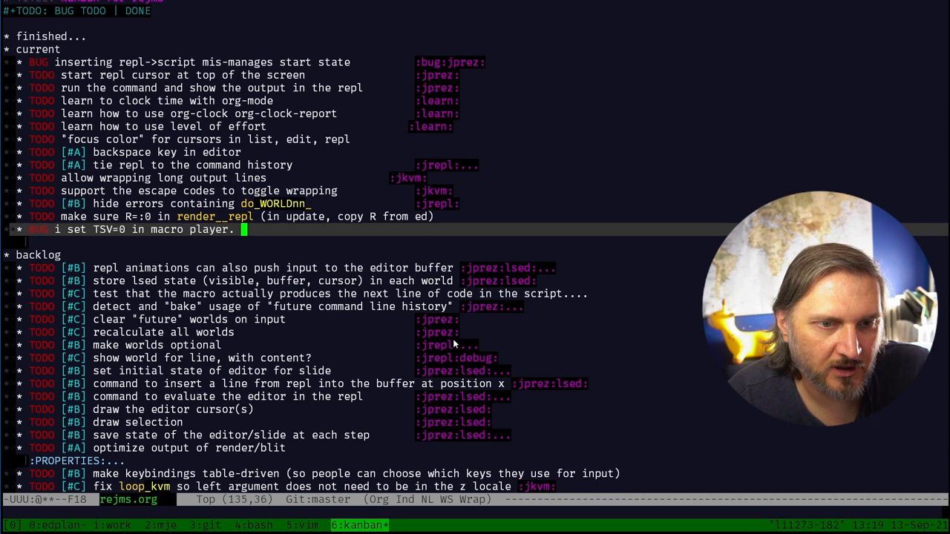
# Append 'it should be 1.' to the TSV bug heading
pyautogui.write('it should be 1.')
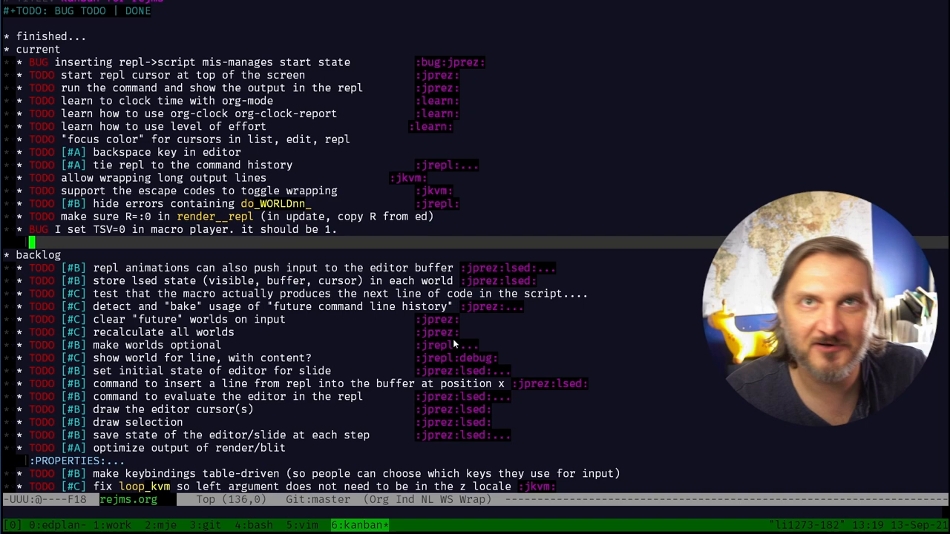
pyautogui.scroll(-3)
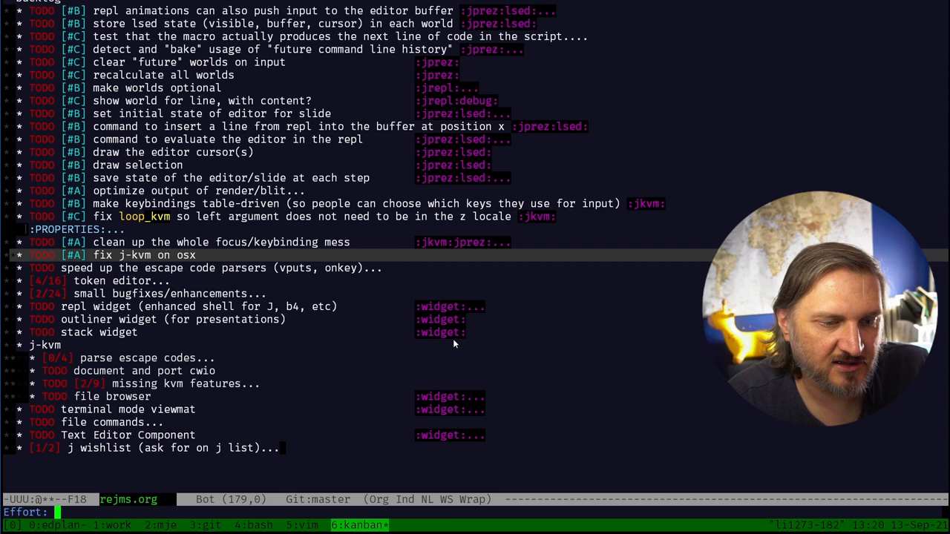
# Give the keybinding cleanup and j-kvm on osx headings priority A, tags, and Effort 3
pyautogui.write('3')
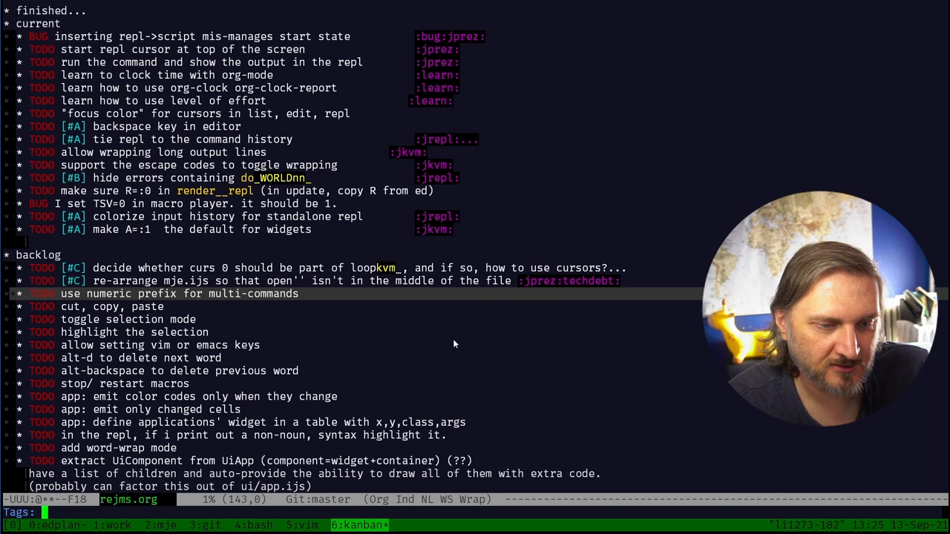
# Tag the cut/copy/paste/selection backlog headings with jkvm:edit, adding B/C priorities where needed
pyautogui.write('jkvm:edit:')
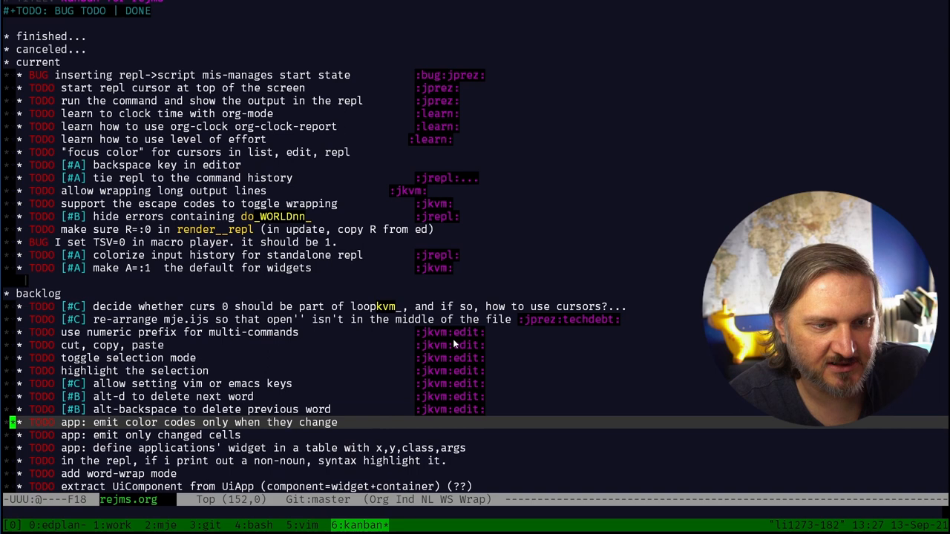
# Kill the 'app: emit color codes only when they change' heading and return to the current heading
pyautogui.scroll(-3)
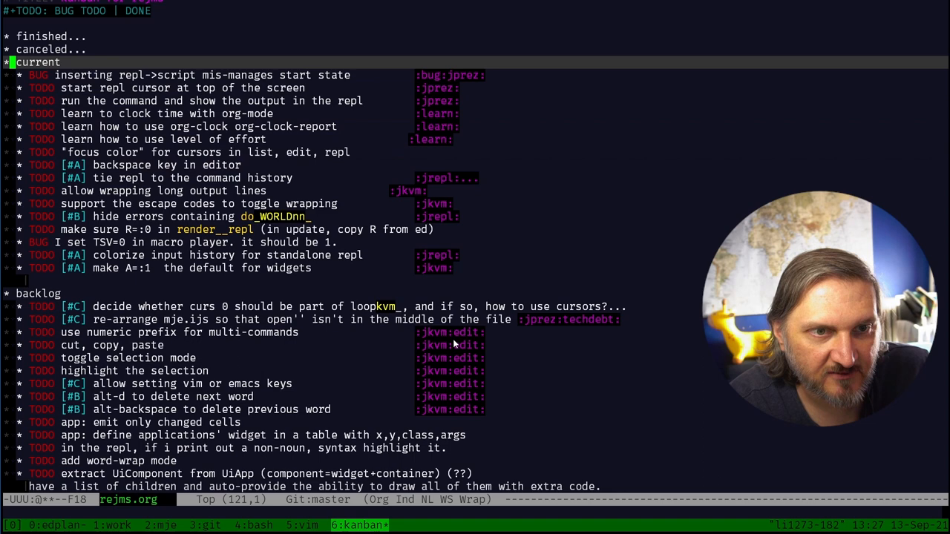
pyautogui.scroll(-3)
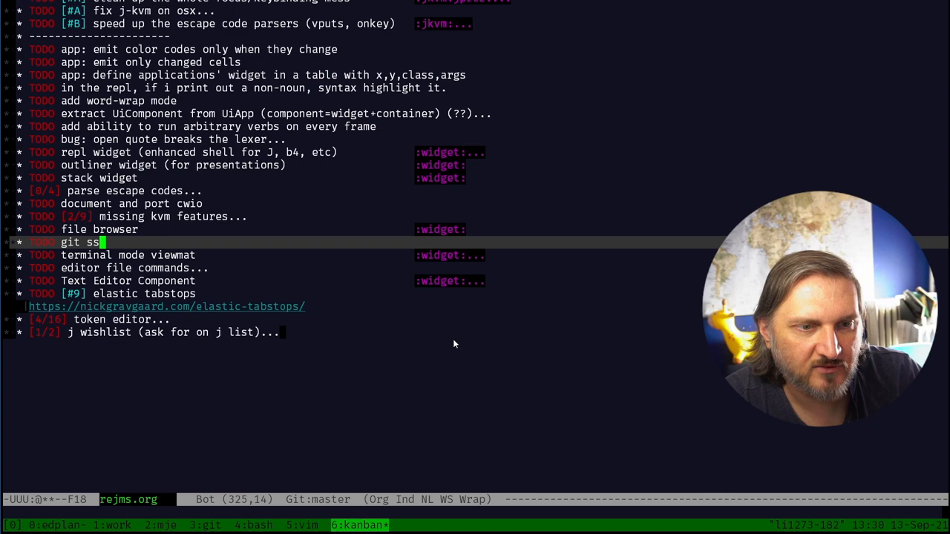
# Sort the children of current and backlog by priority so A, B, C items precede unprioritised ones
pyautogui.write('cwio')
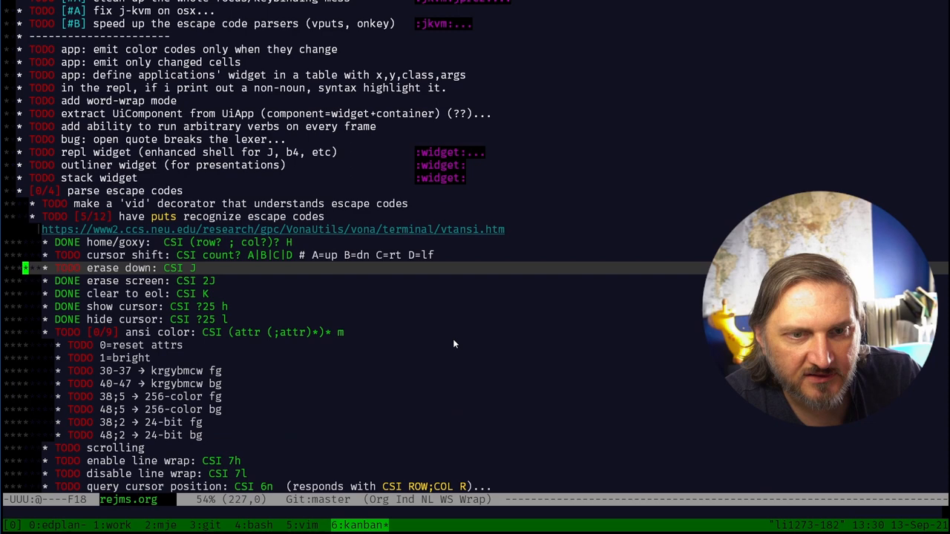
pyautogui.scroll(-3)
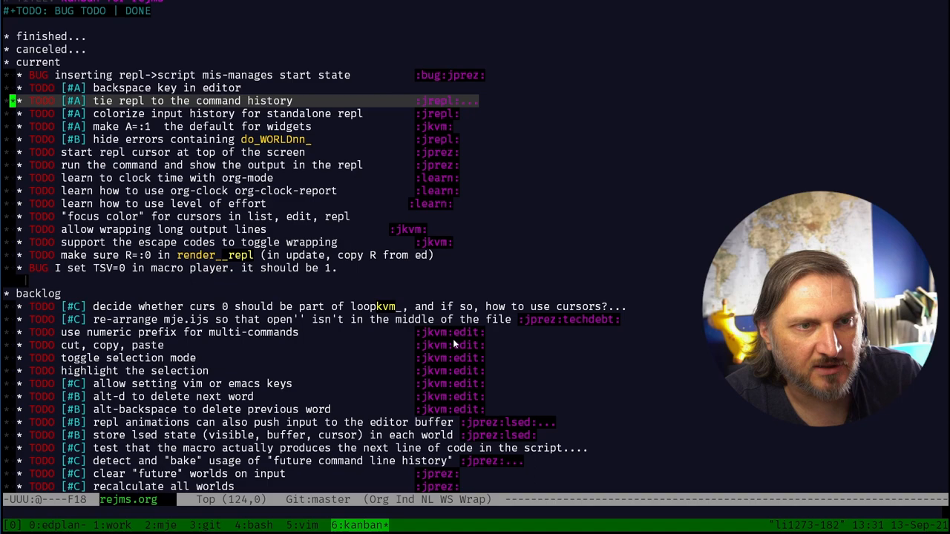
pyautogui.scroll(-3)
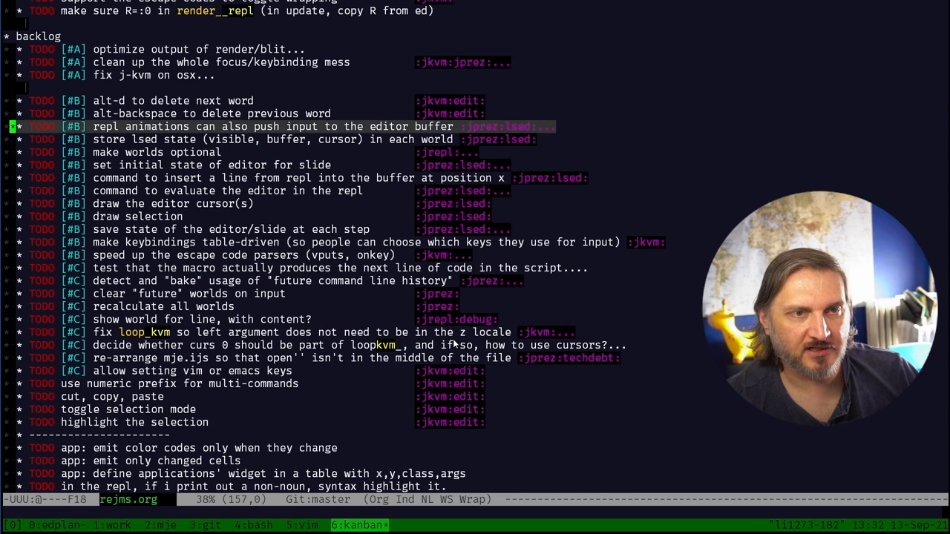